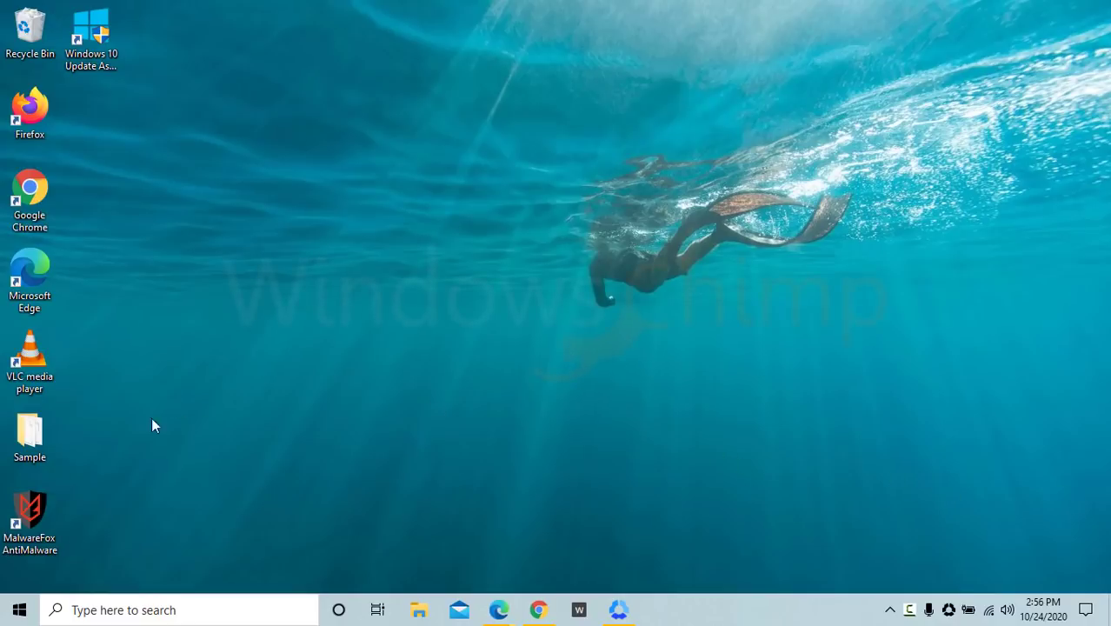
Launch Settings and scroll through the home page's category tiles.
click(19, 609)
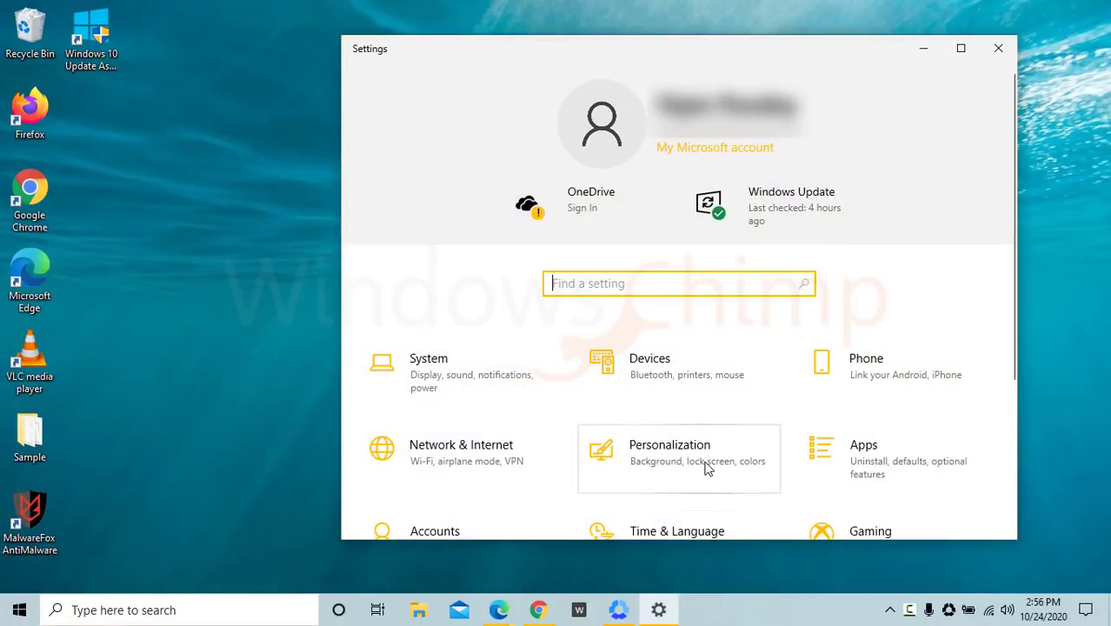
scroll(down, 3)
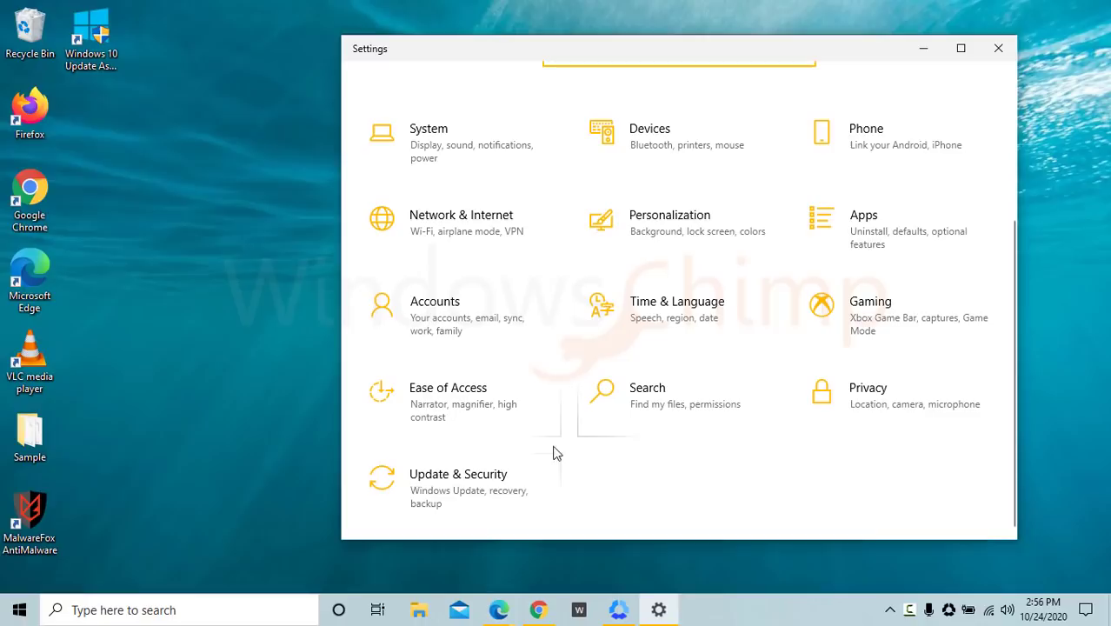
click(458, 474)
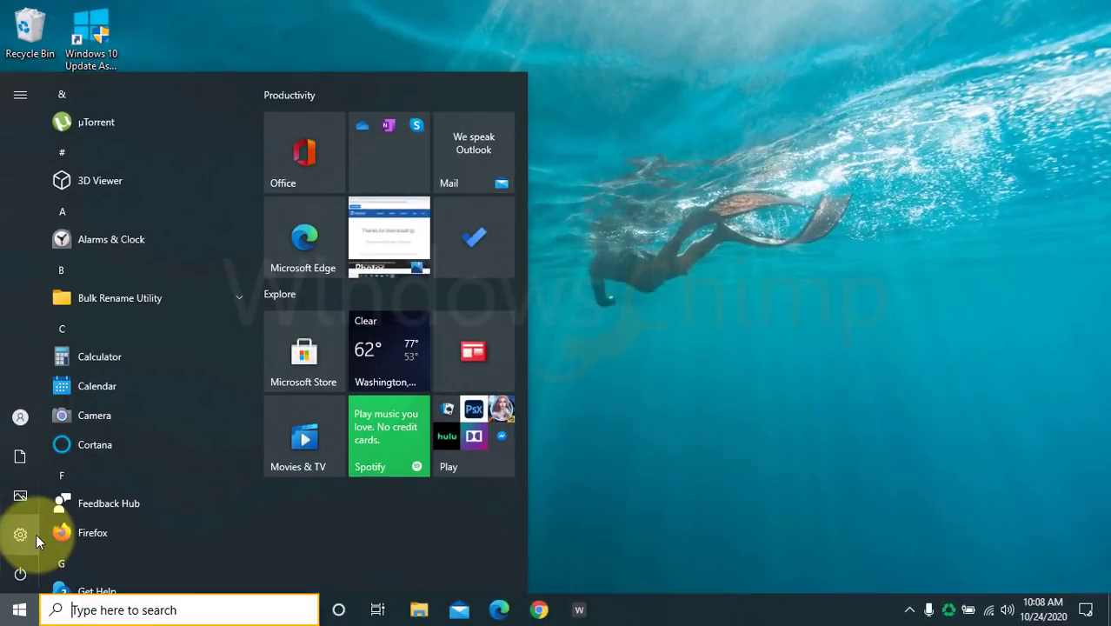
Go to Update & Security in Settings and run Check for updates.
click(20, 533)
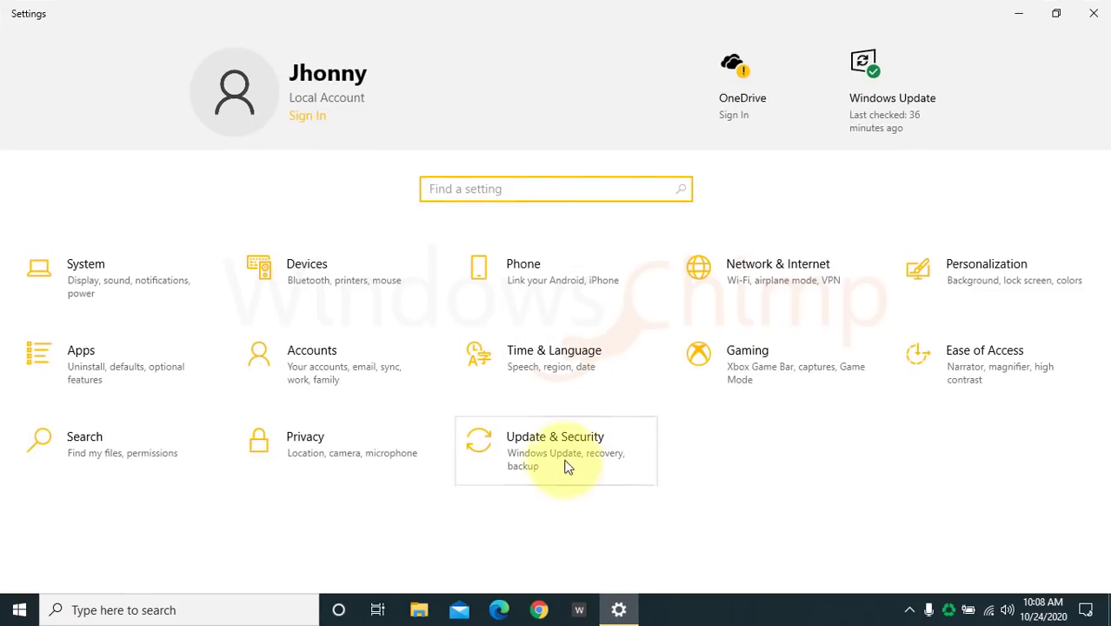
click(555, 451)
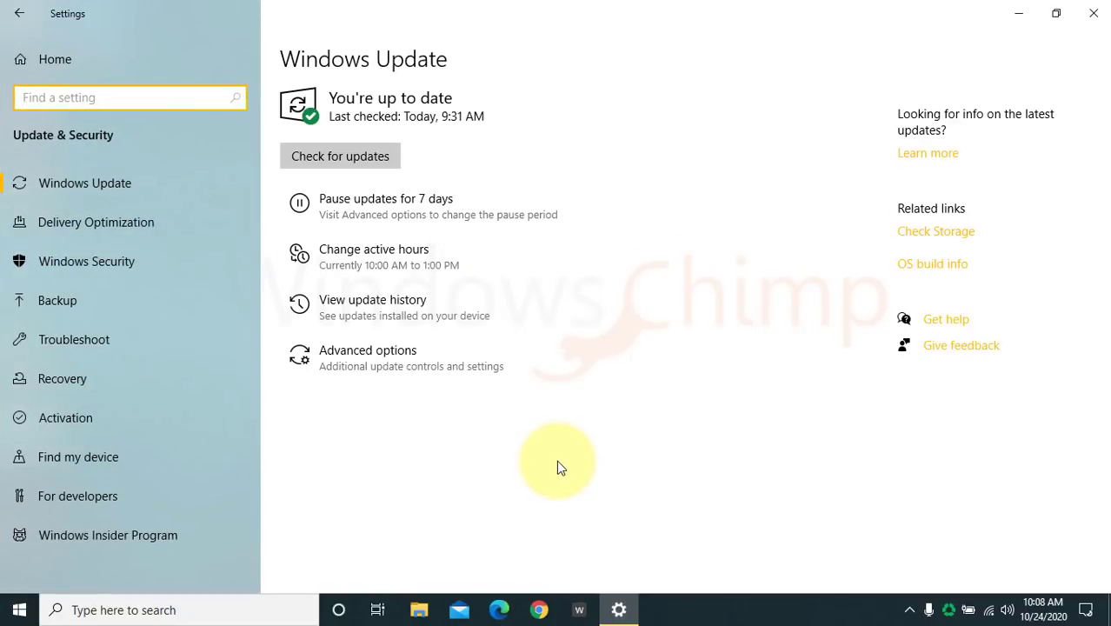
mouse_move(490, 225)
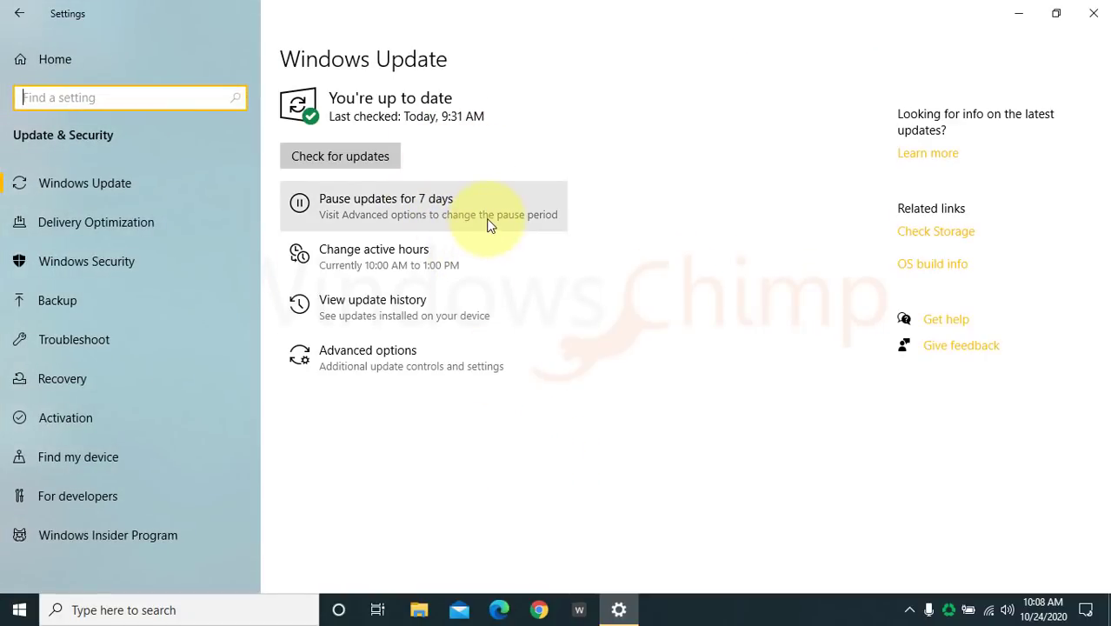
mouse_move(597, 219)
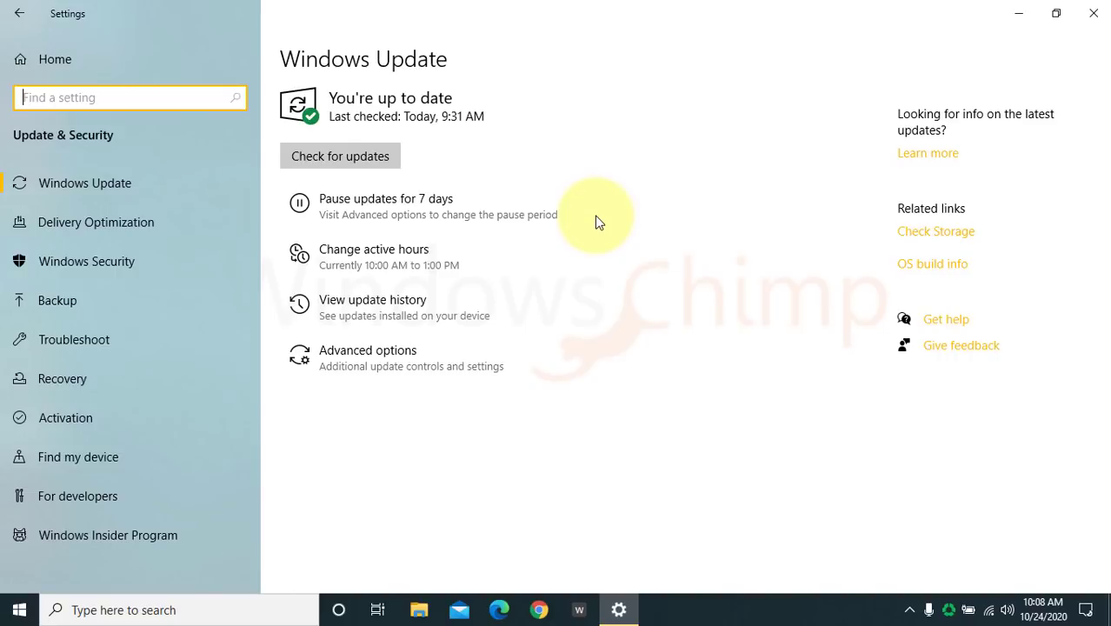
mouse_move(395, 157)
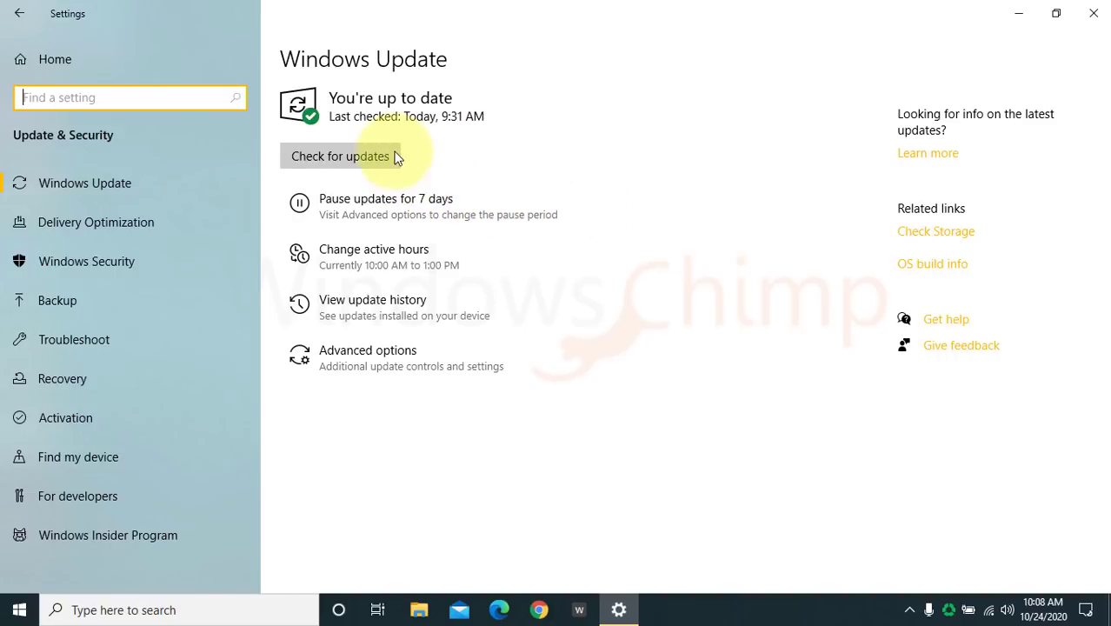
click(340, 156)
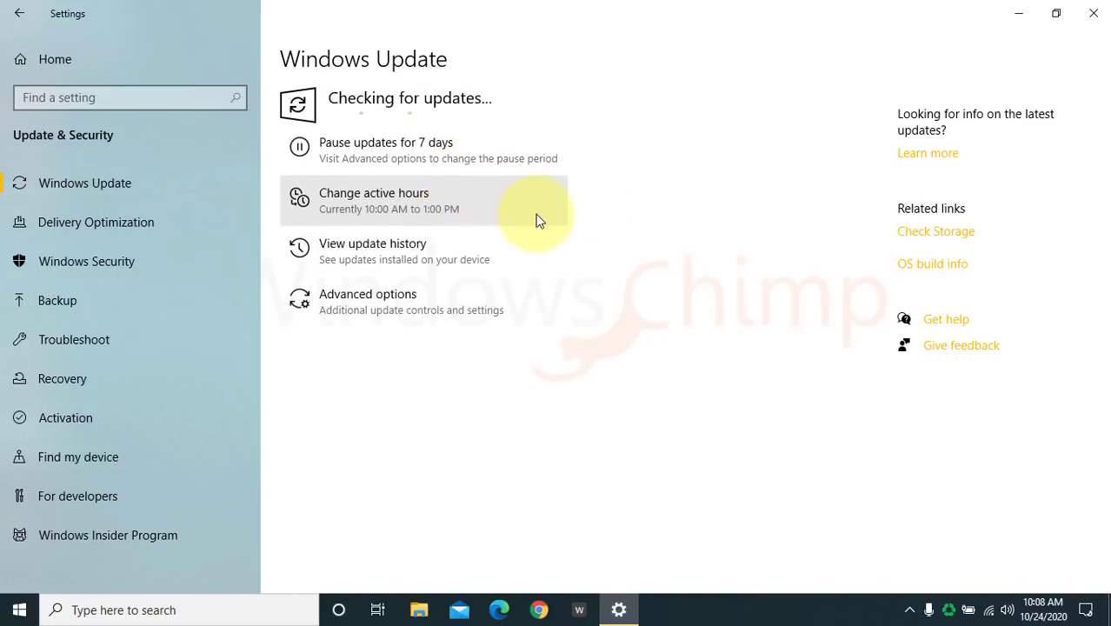
mouse_move(513, 376)
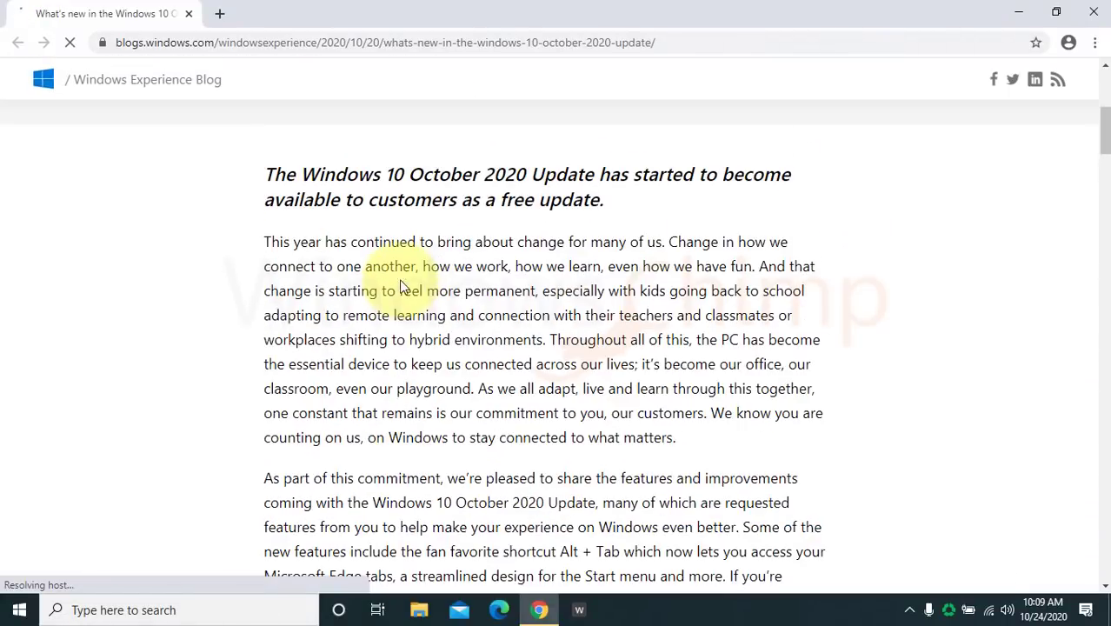
Scroll down through the Windows Experience Blog's October 2020 Update article.
scroll(down, 3)
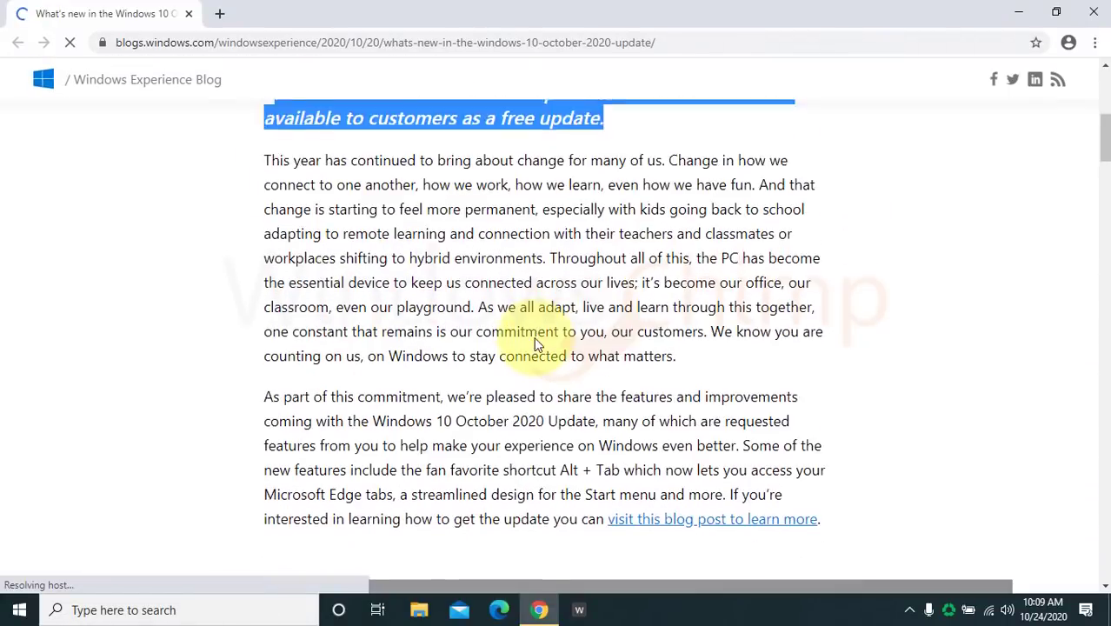
scroll(down, 3)
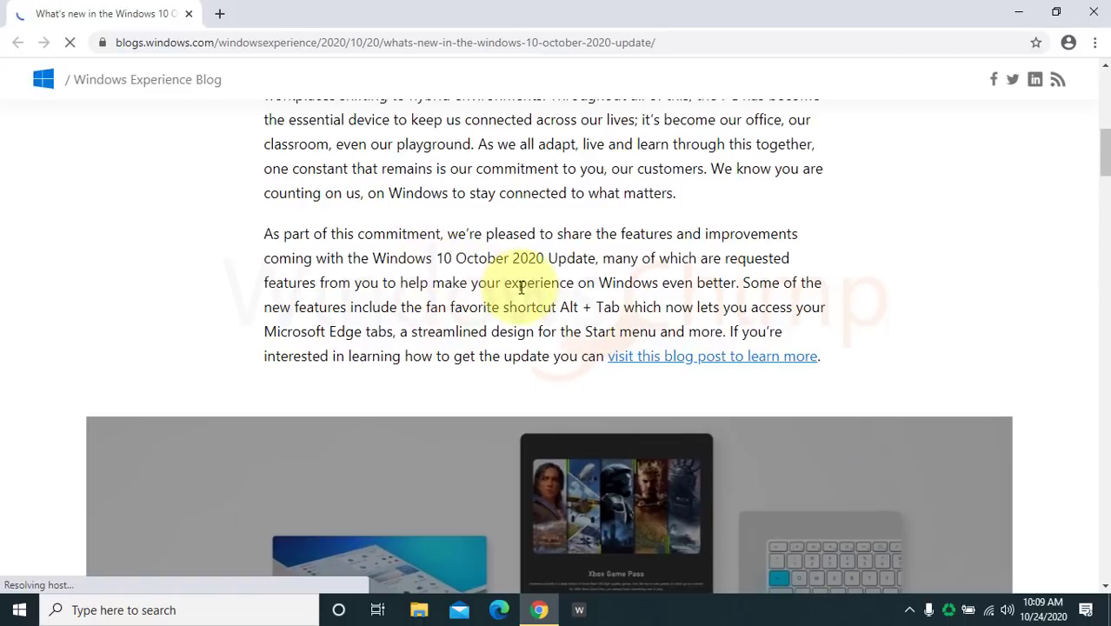
scroll(down, 3)
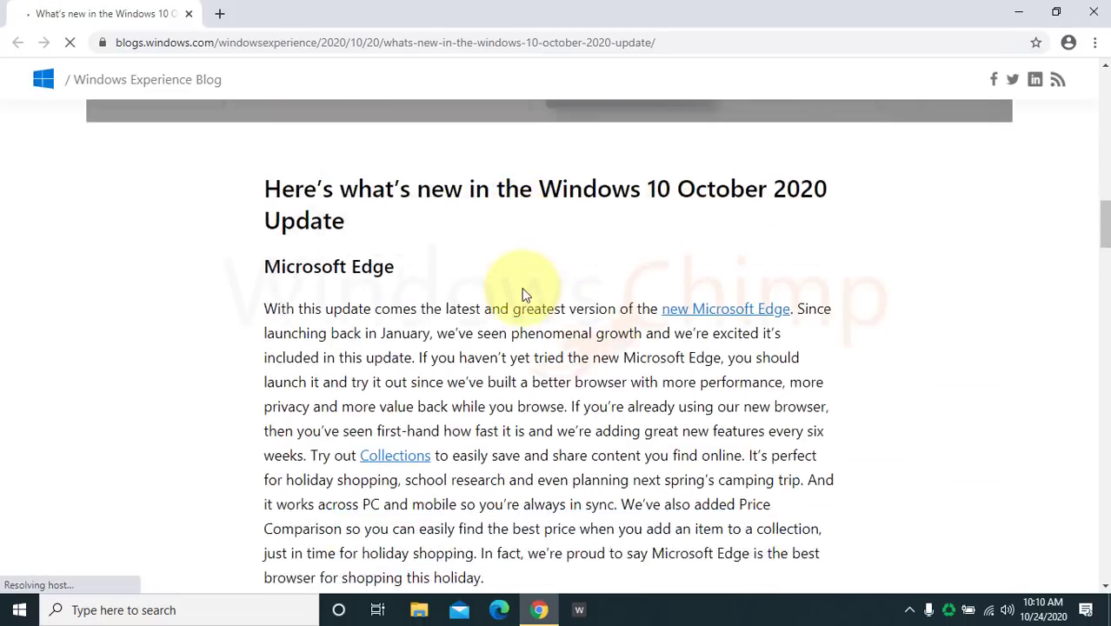
scroll(down, 3)
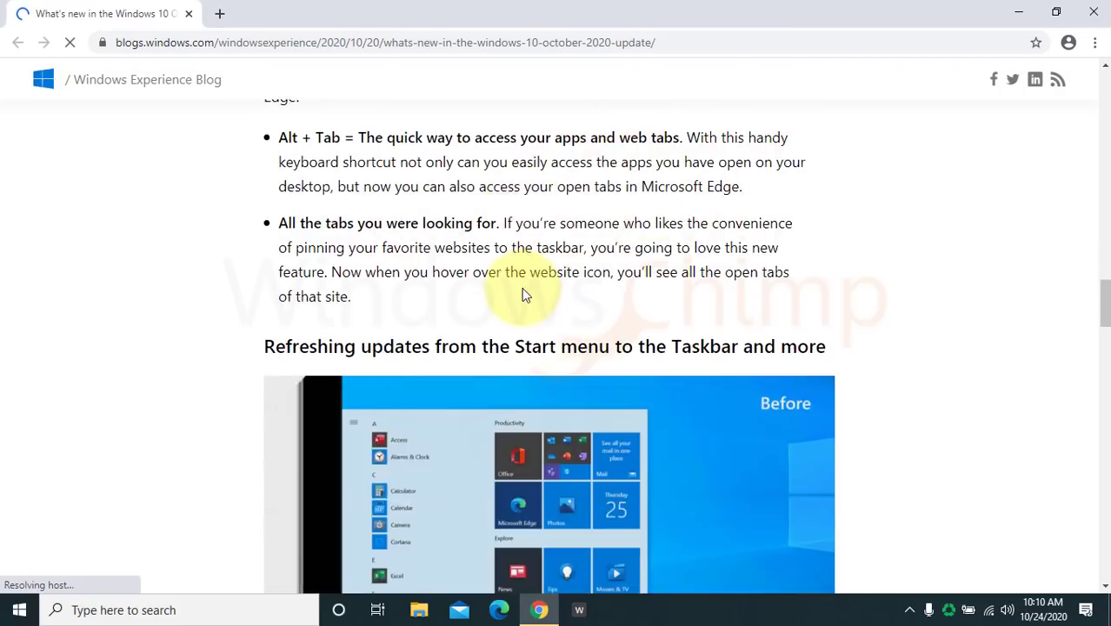
scroll(down, 3)
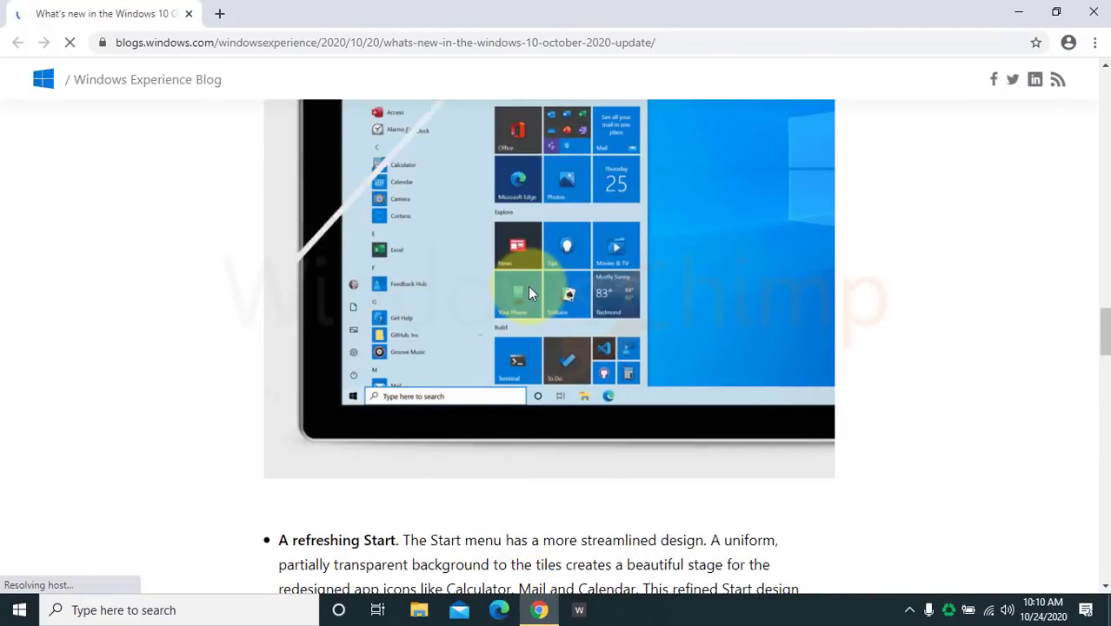
scroll(down, 3)
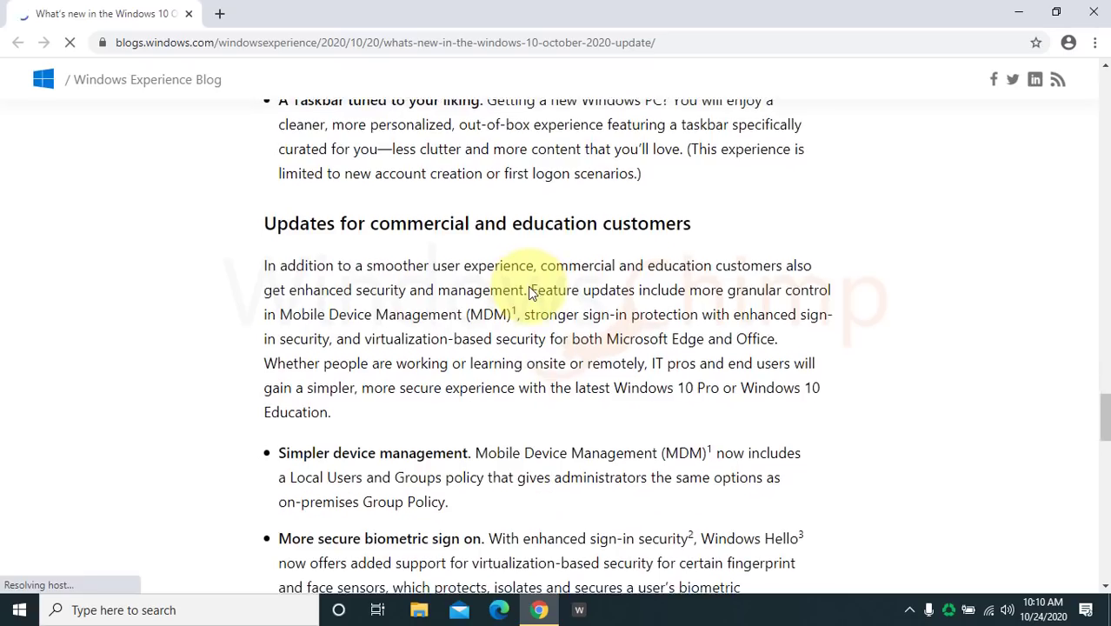
scroll(down, 3)
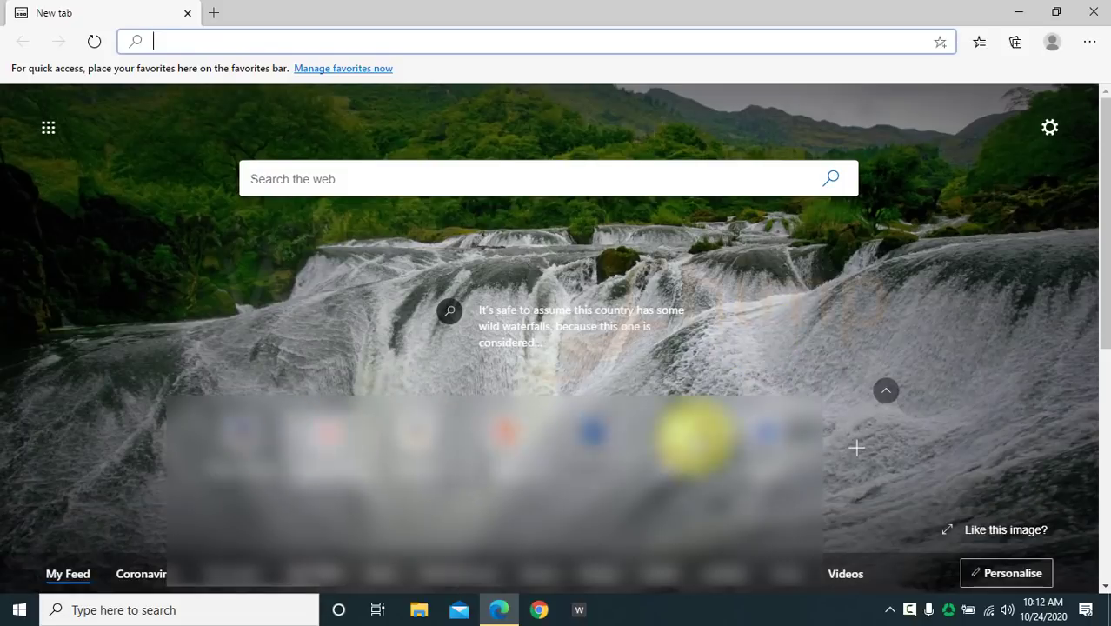
Get through the Edge Collections introduction and add the New tab page to a collection.
click(1089, 41)
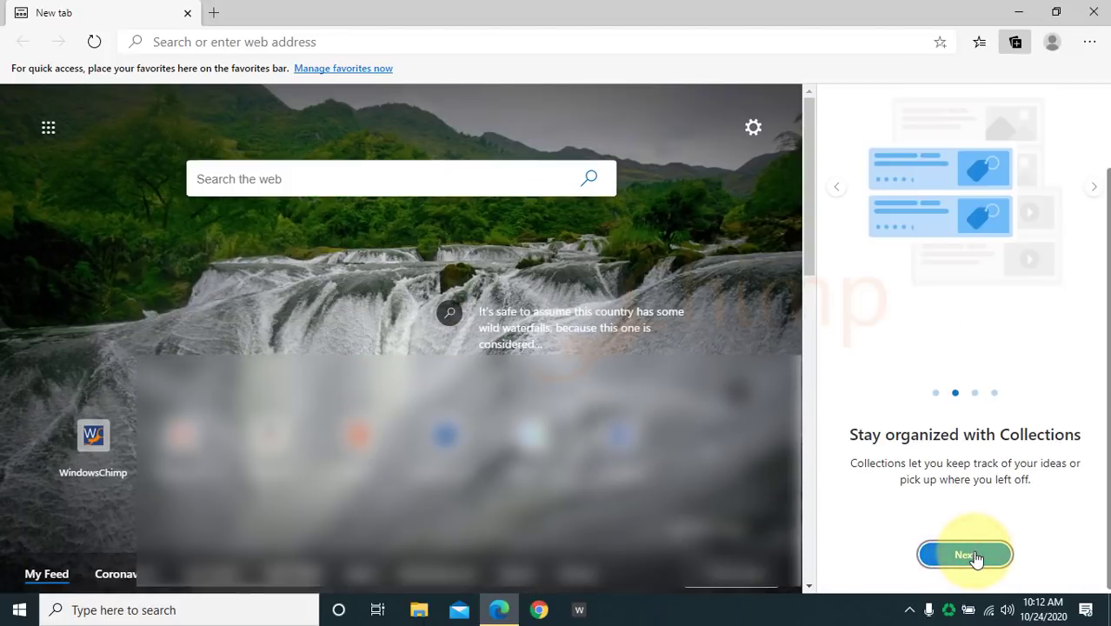
click(965, 554)
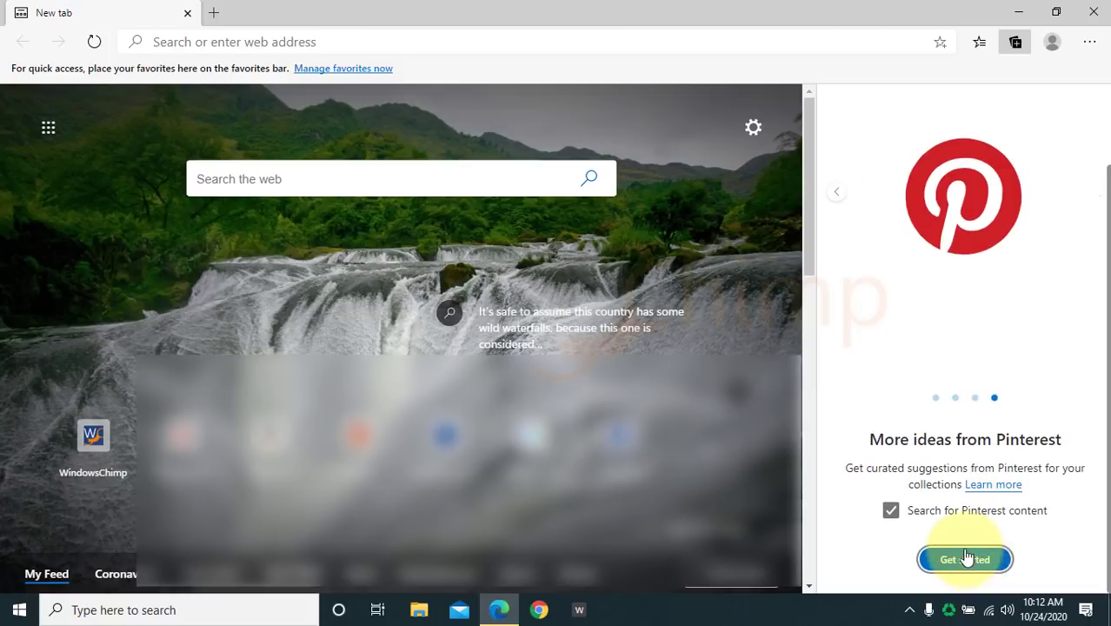
click(964, 559)
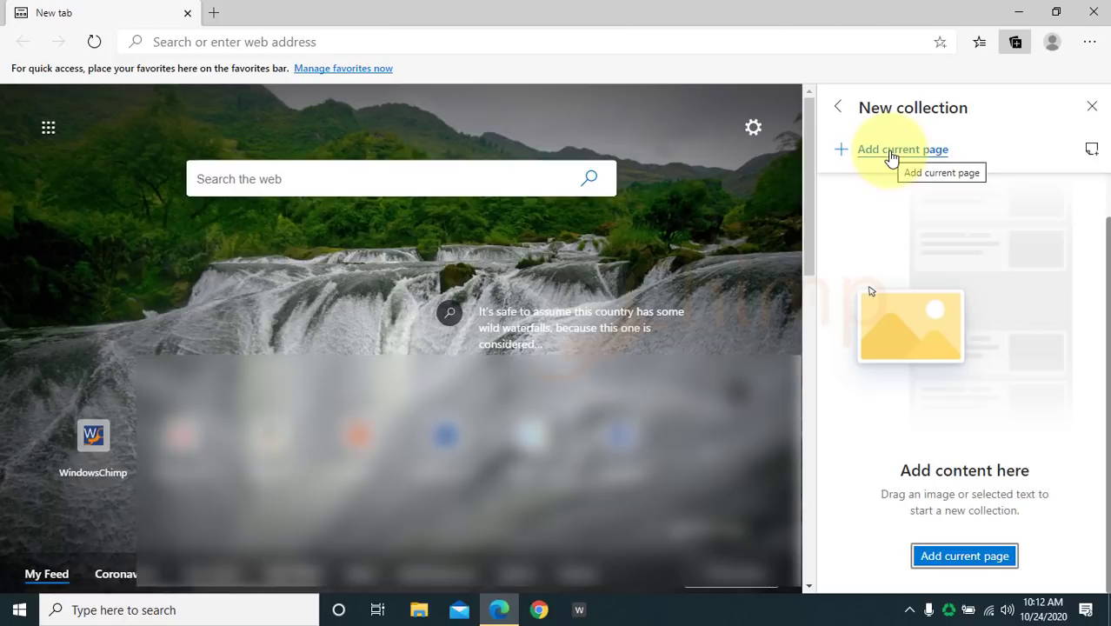
click(902, 149)
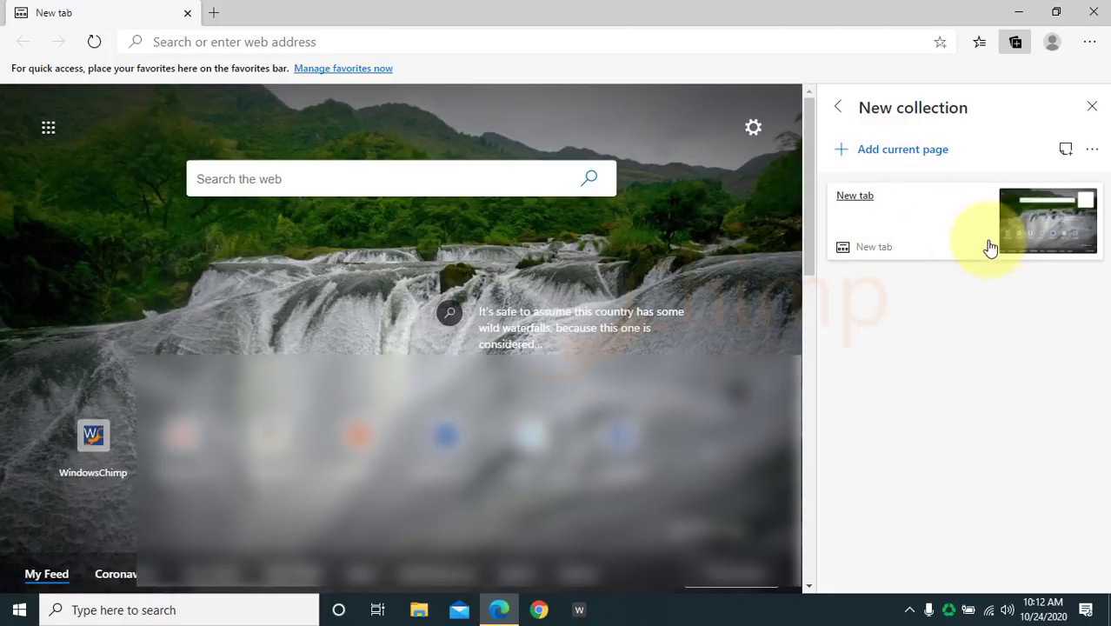
text(internet)
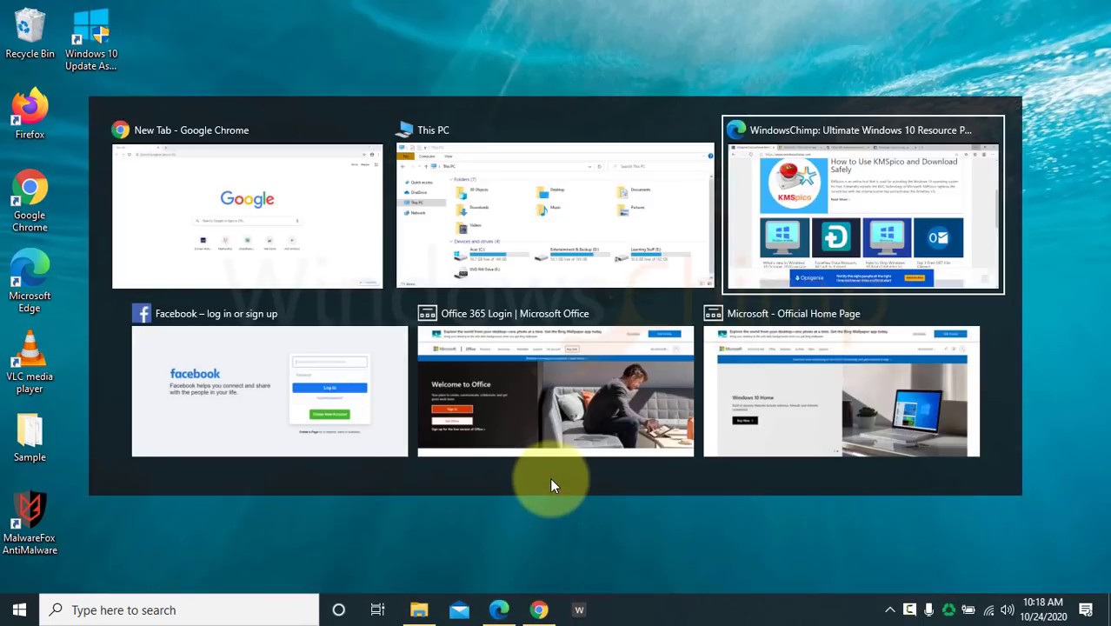
Show the Alt+Tab switcher listing Edge tabs alongside other open apps.
click(555, 391)
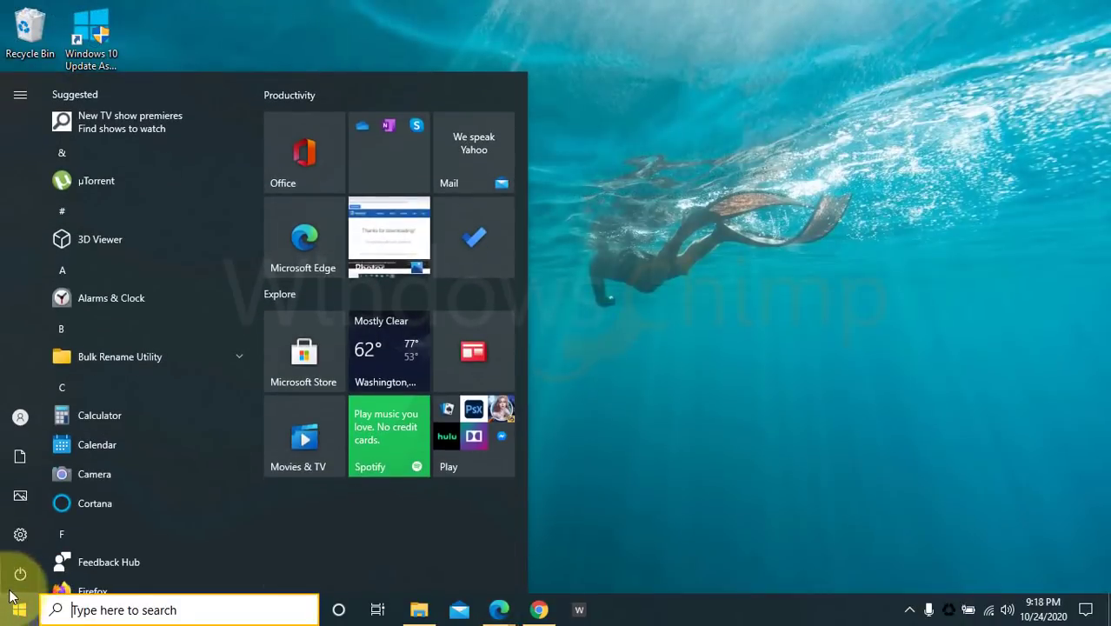
View System's Display page in Settings, then go to Multitasking.
click(20, 533)
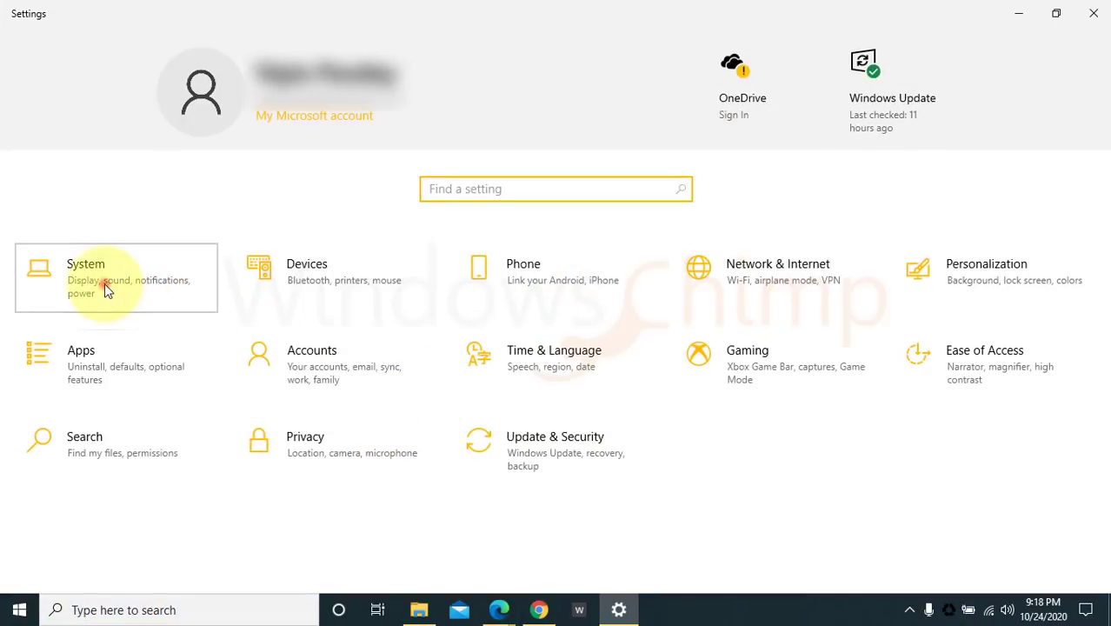
click(85, 277)
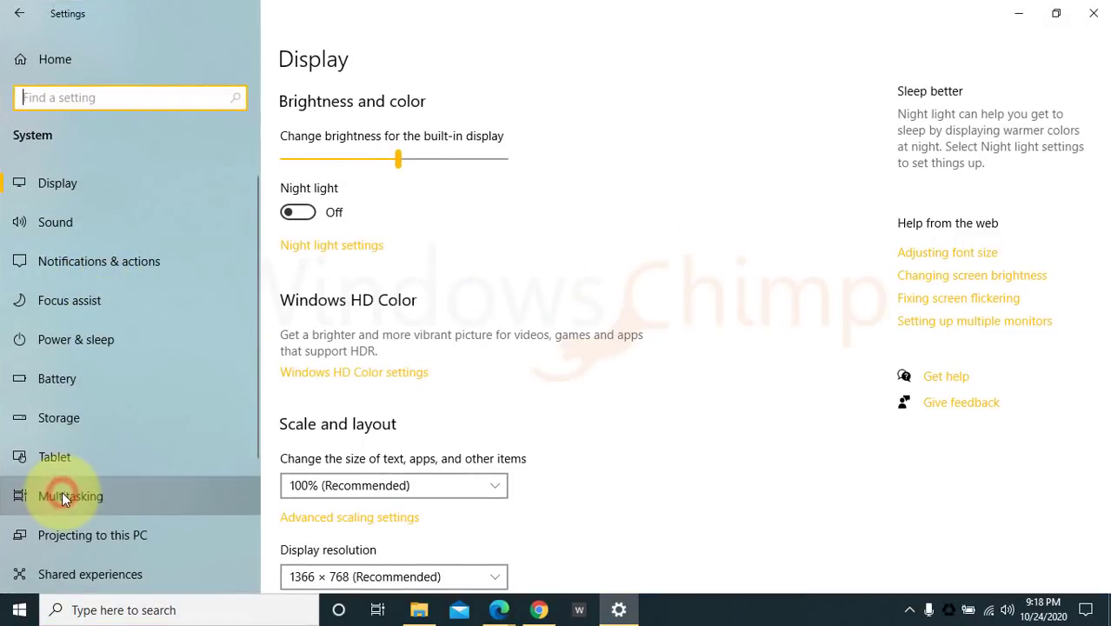
click(70, 495)
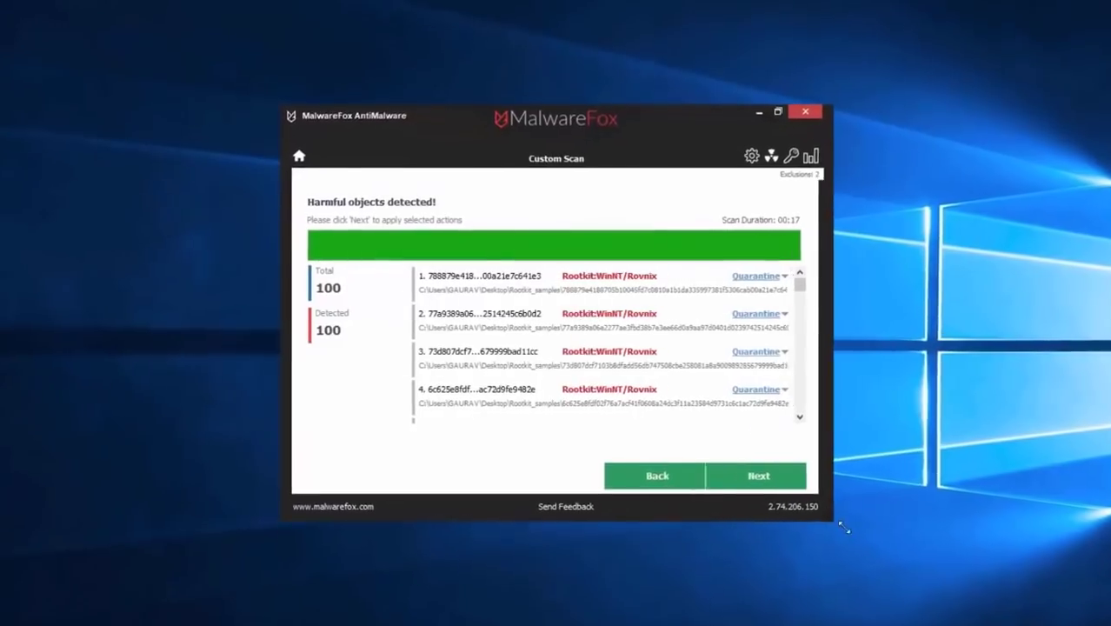
Quarantine all 100 detected rootkit objects in MalwareFox.
click(757, 476)
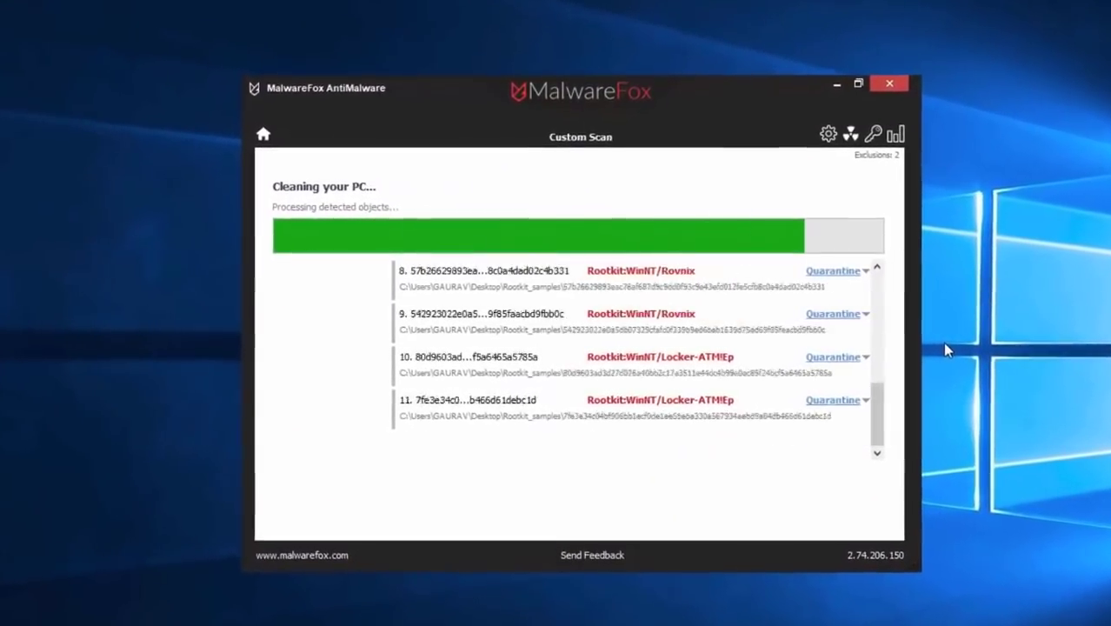
click(888, 84)
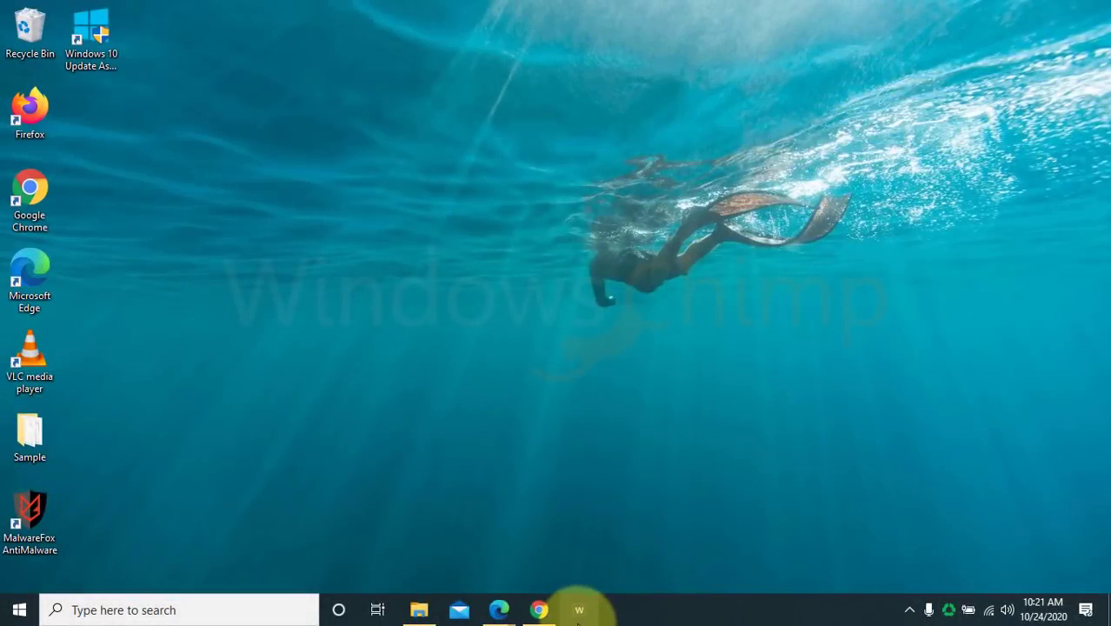
mouse_move(579, 609)
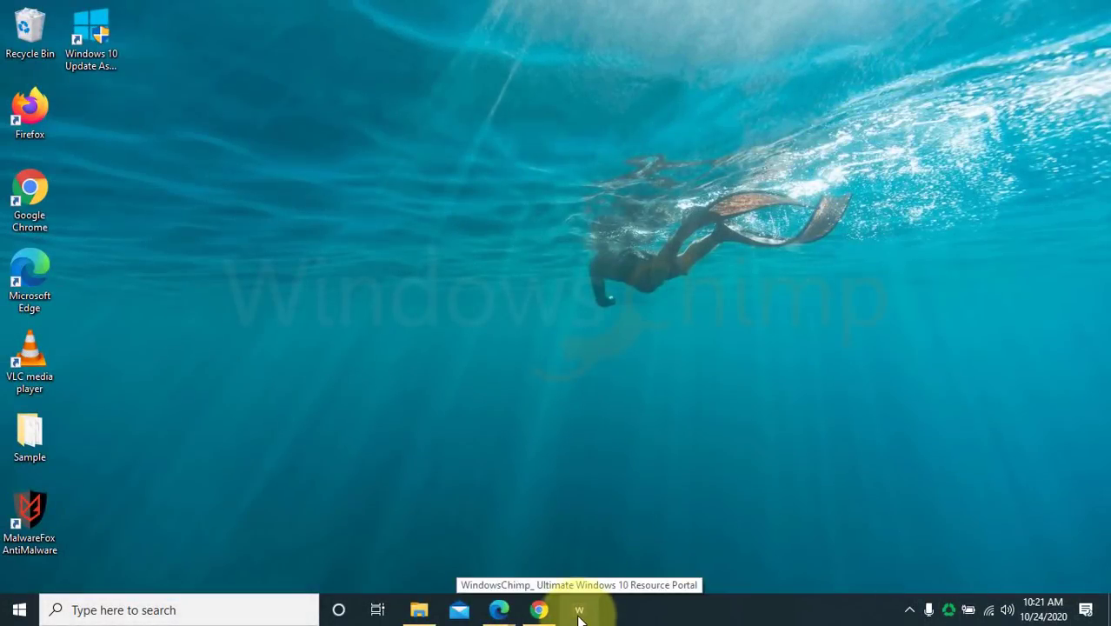
Display the Start menu with its app list and live tiles.
click(578, 609)
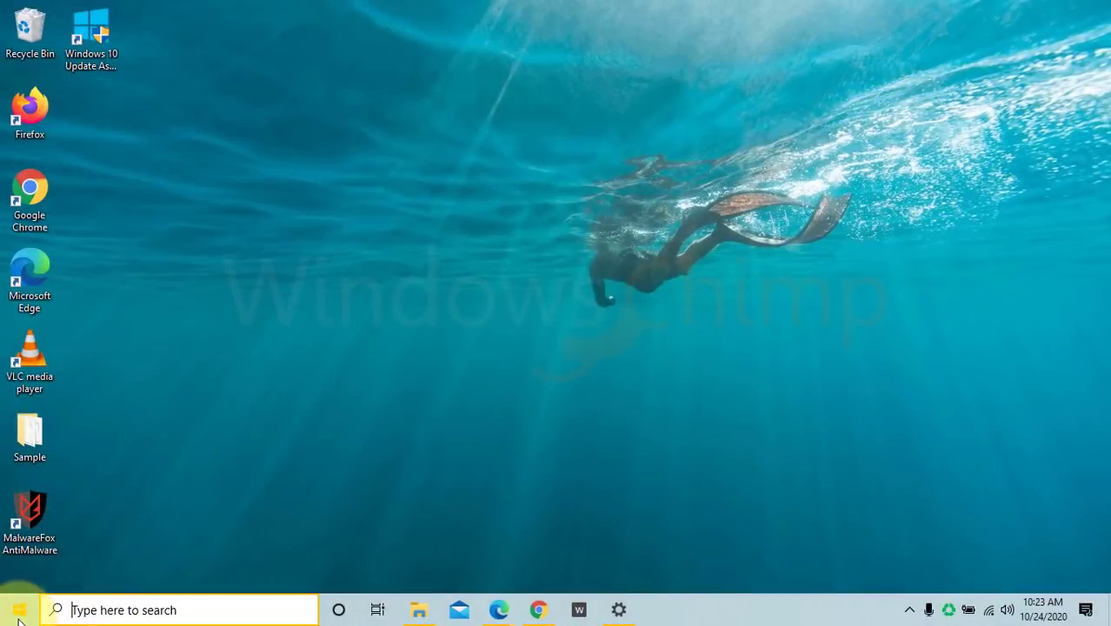
click(20, 609)
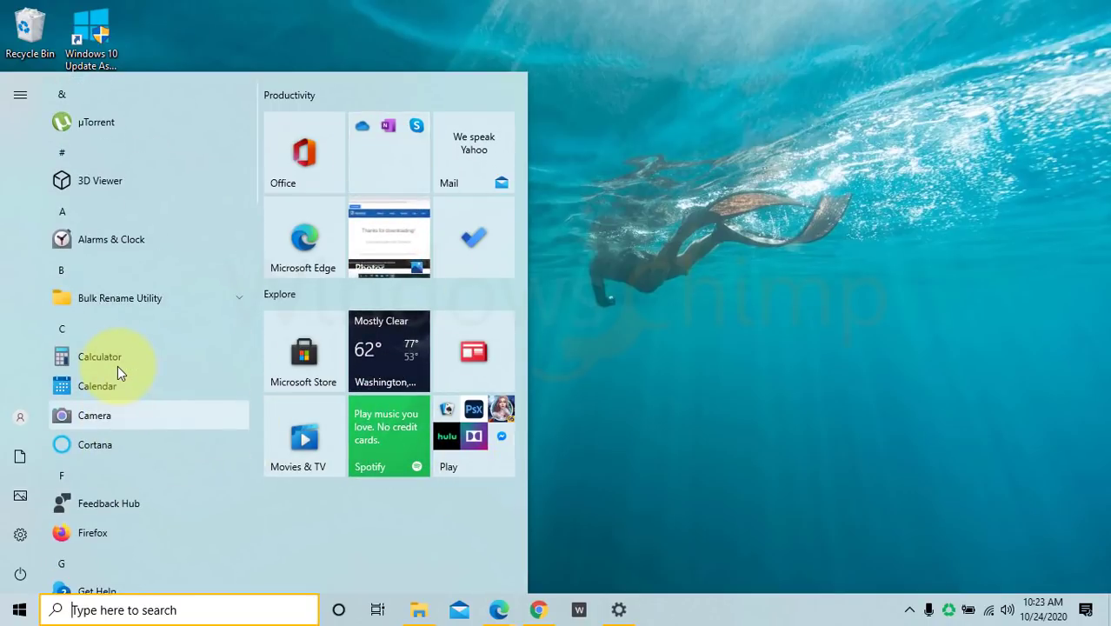
mouse_move(467, 488)
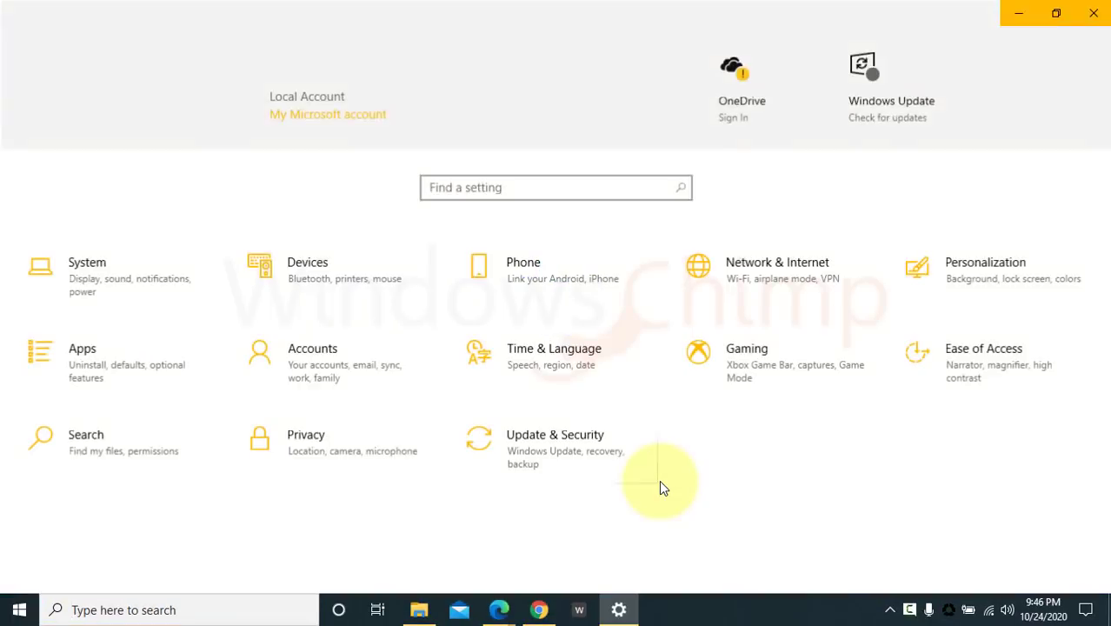
Apply the orange accent colour and show it on Start, taskbar and action center.
click(985, 270)
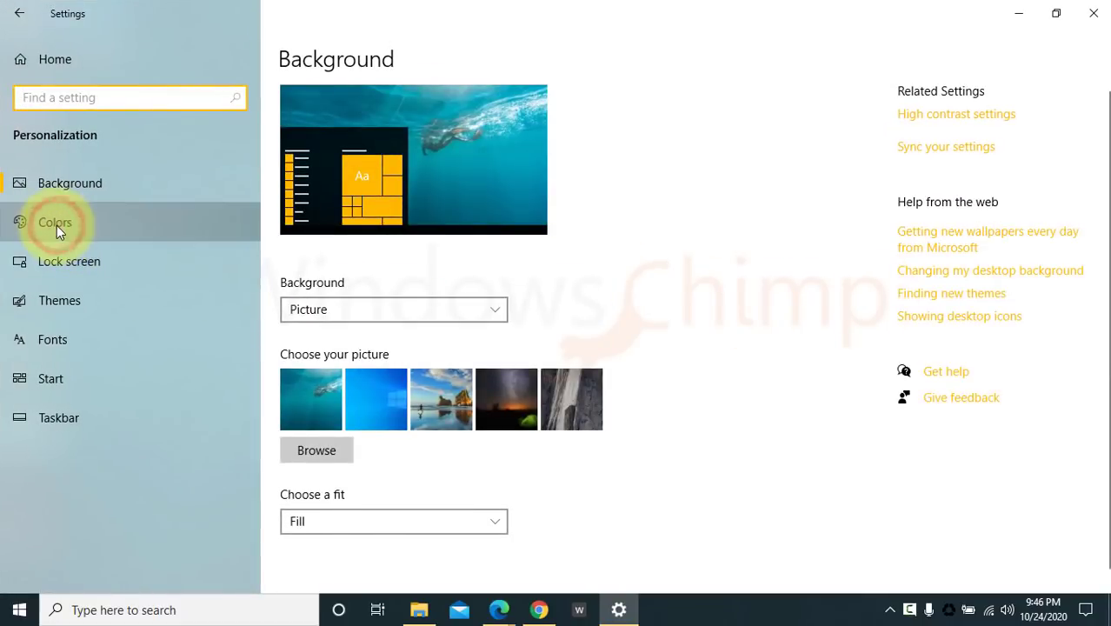
click(54, 222)
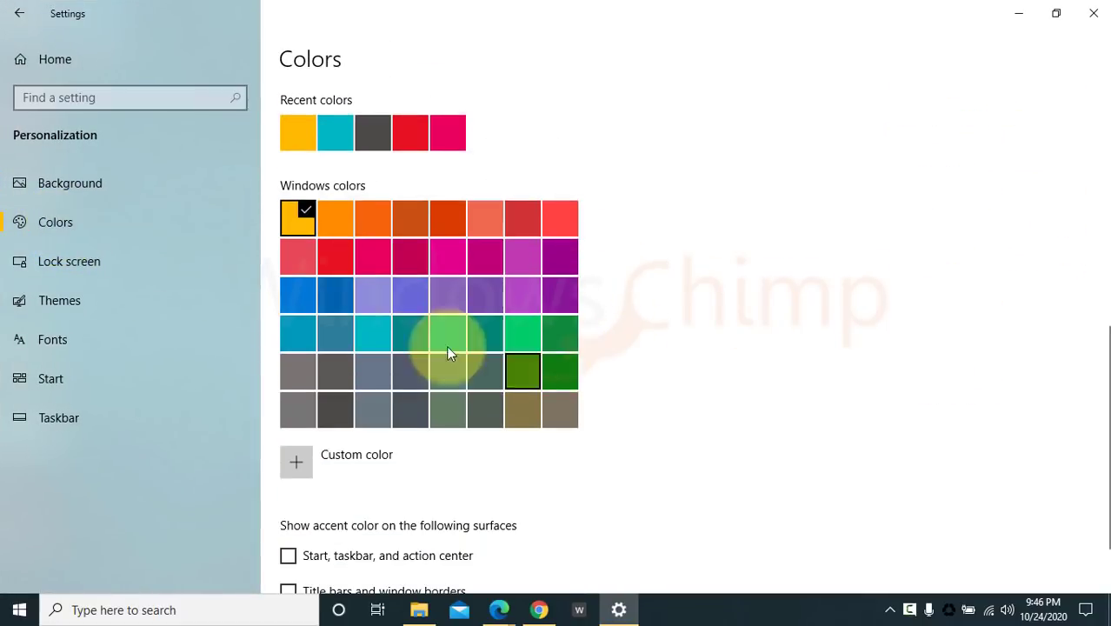
scroll(down, 3)
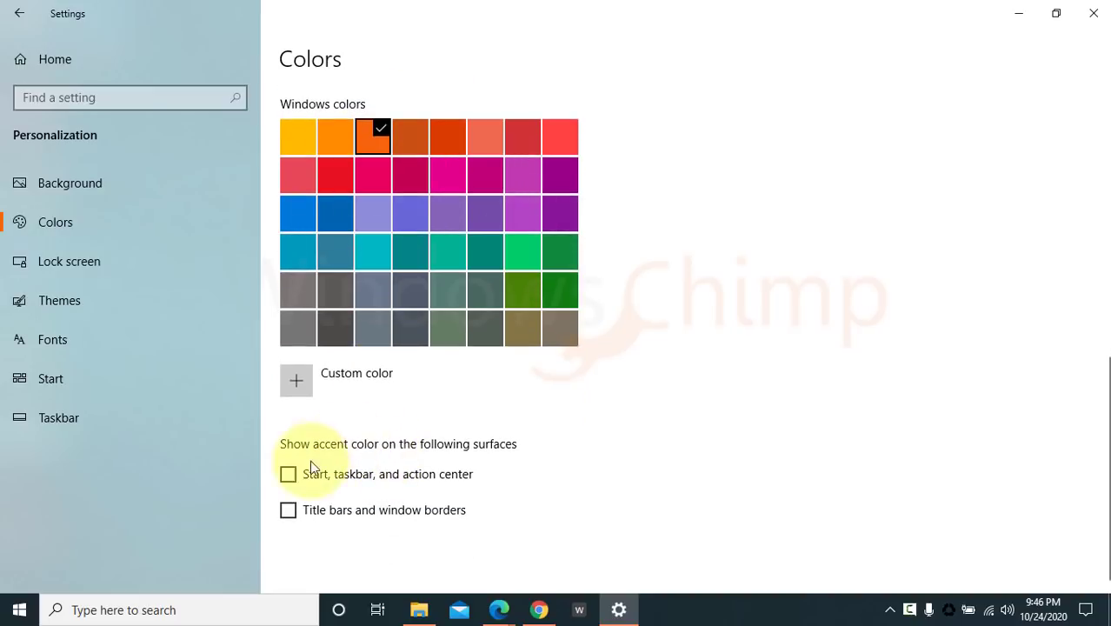
click(288, 474)
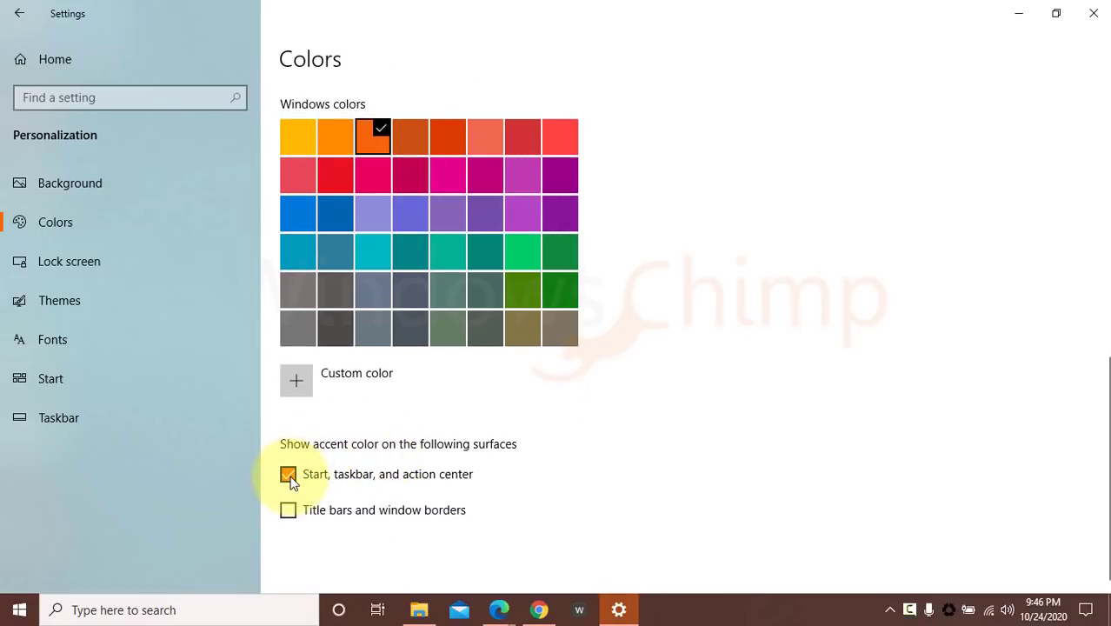
click(288, 474)
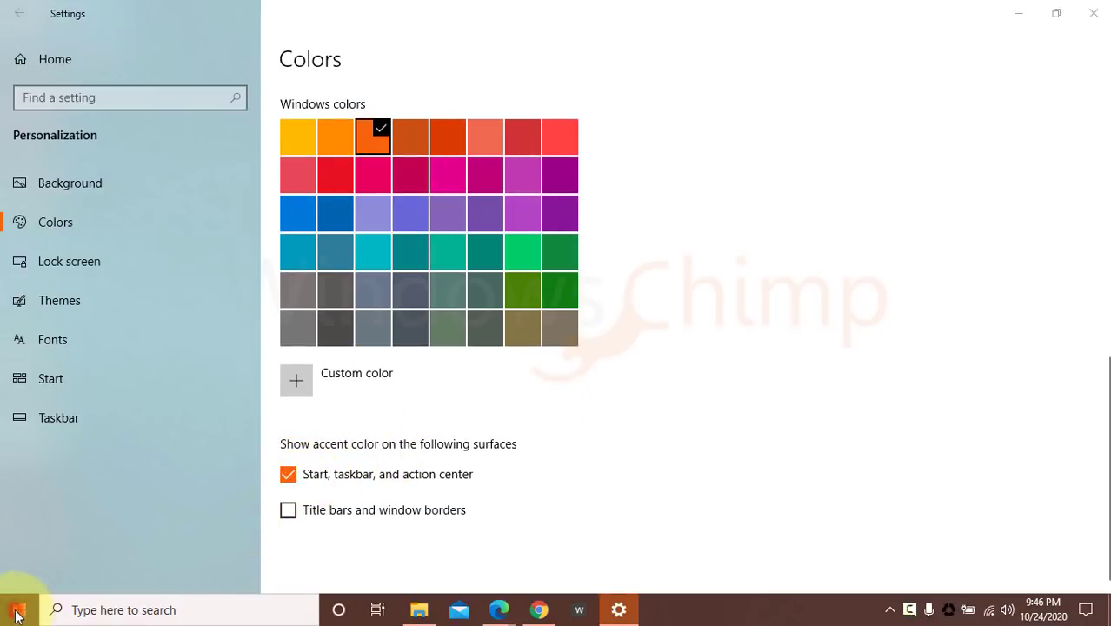
click(18, 609)
text(con)
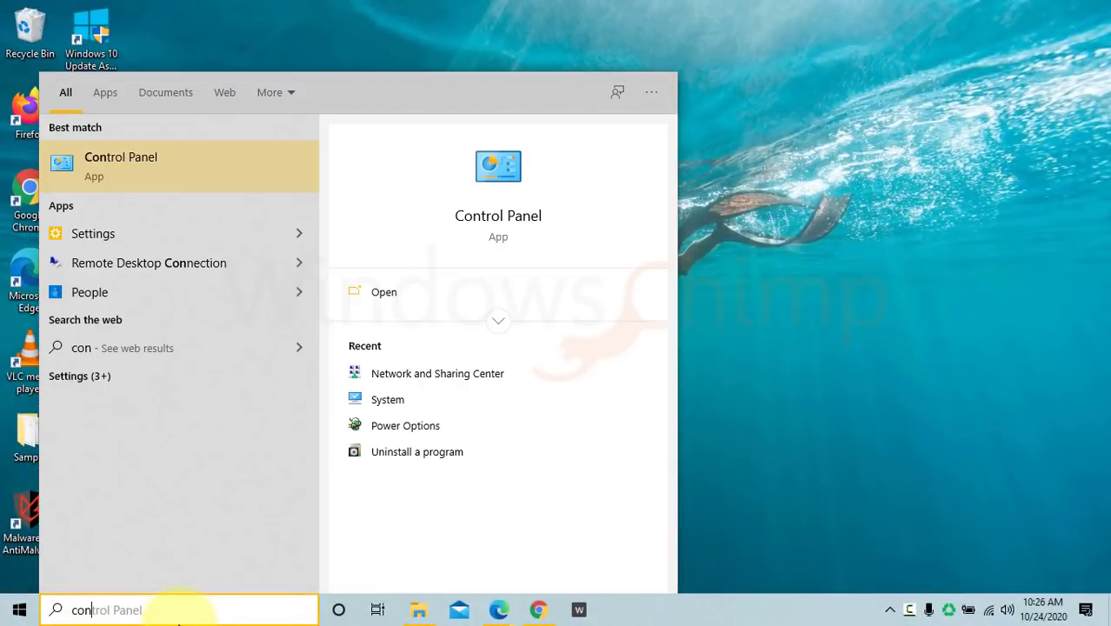
Launch Control Panel from search results and go to System and Security.
click(120, 166)
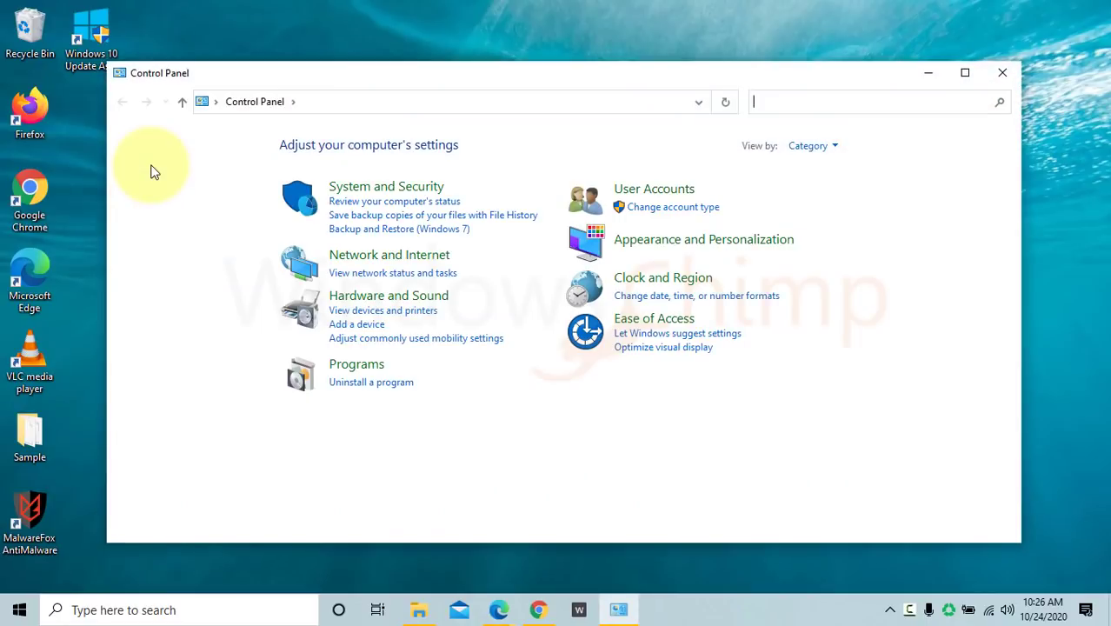
click(386, 186)
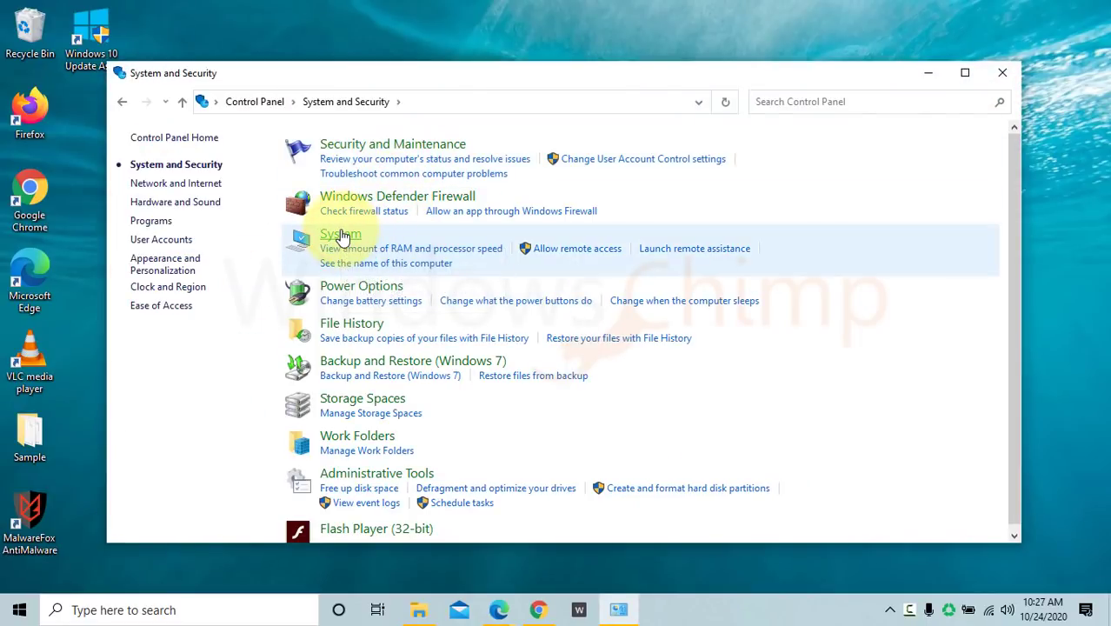
Open the About page and copy the Device specifications to the clipboard.
click(340, 234)
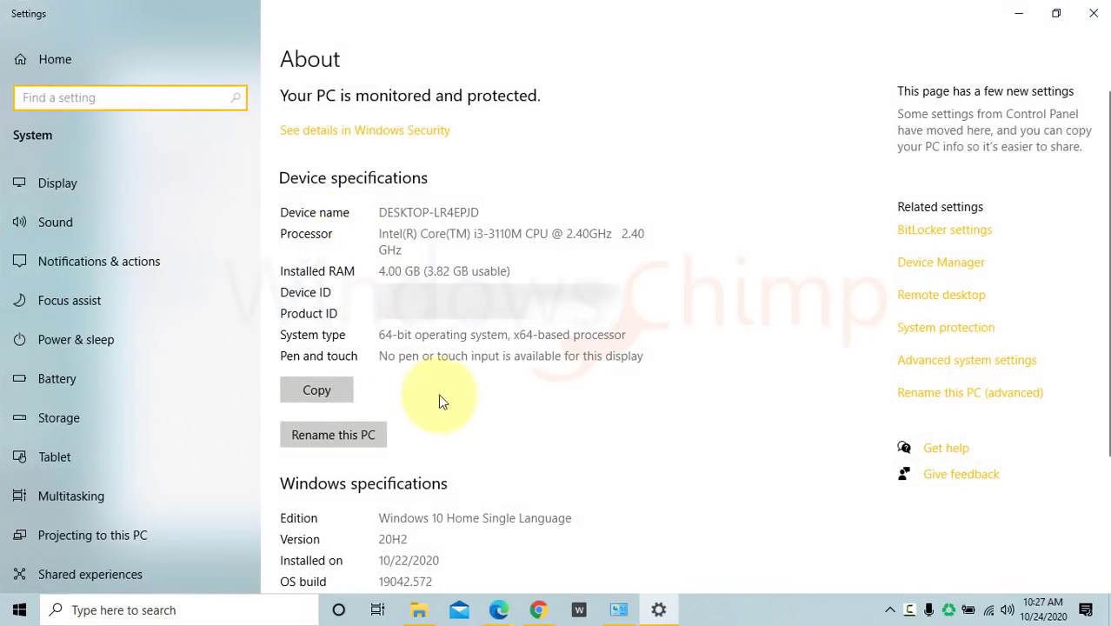
mouse_move(496, 427)
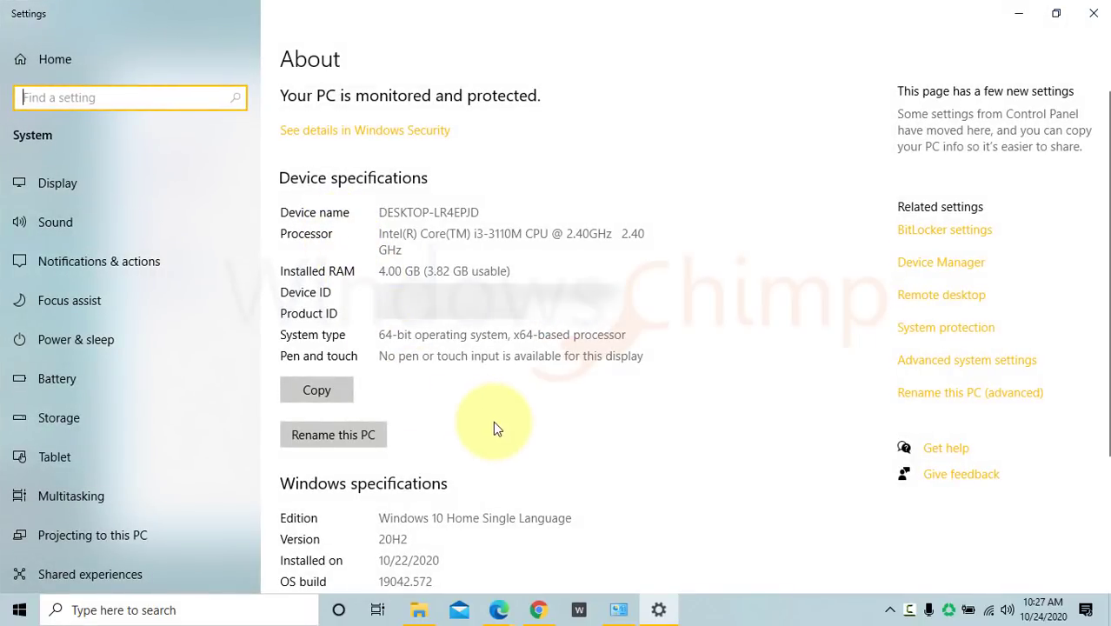
scroll(down, 3)
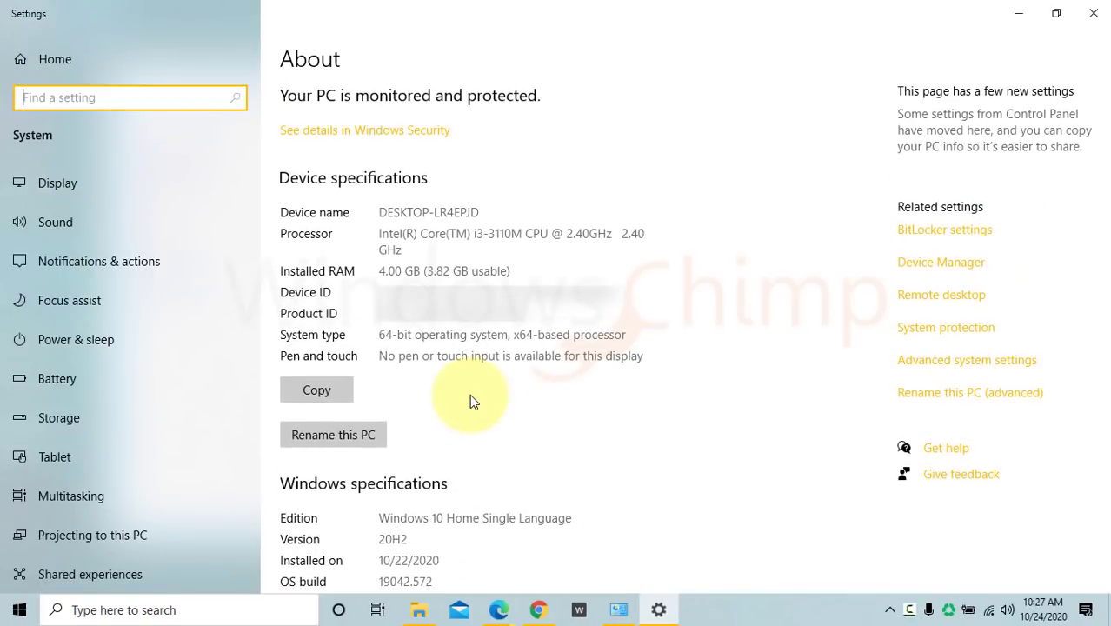
scroll(down, 3)
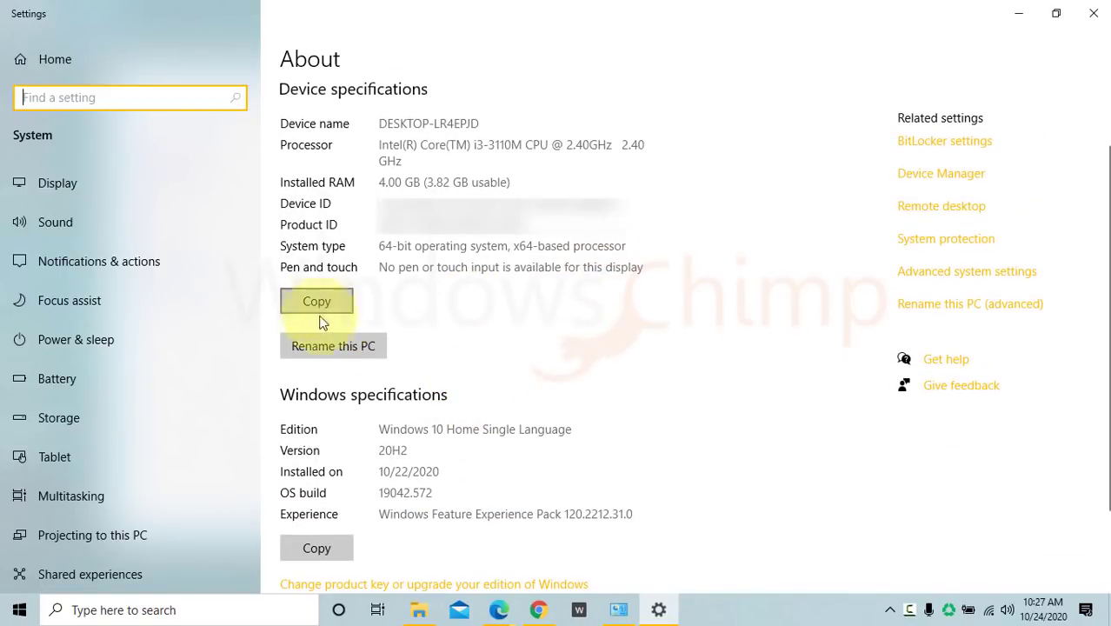
click(317, 300)
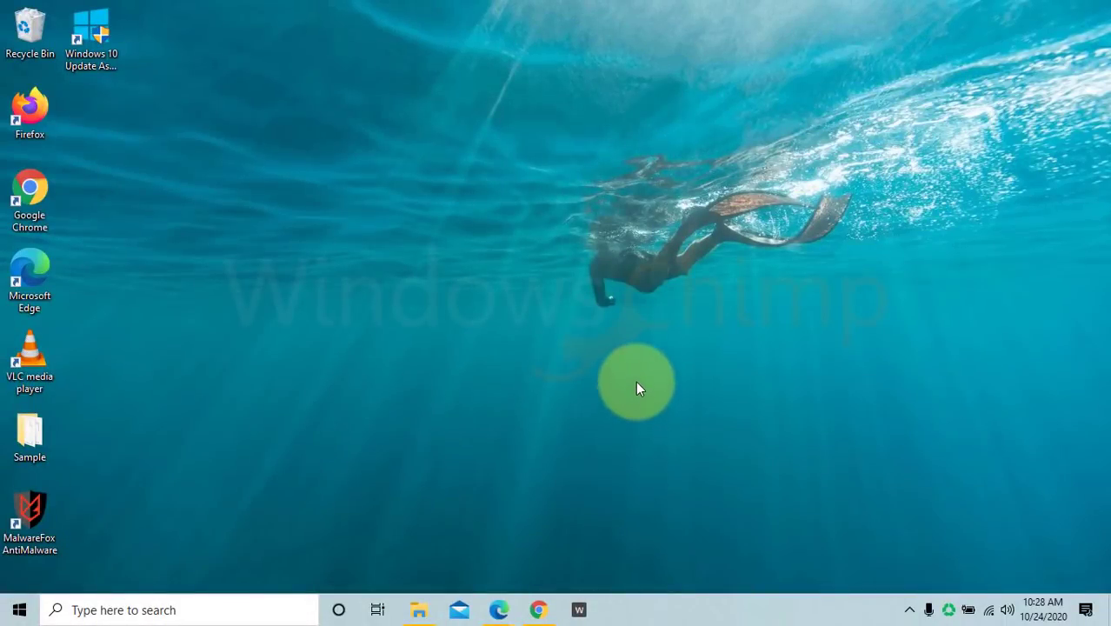
Open Display settings and go to Advanced display settings.
click(19, 609)
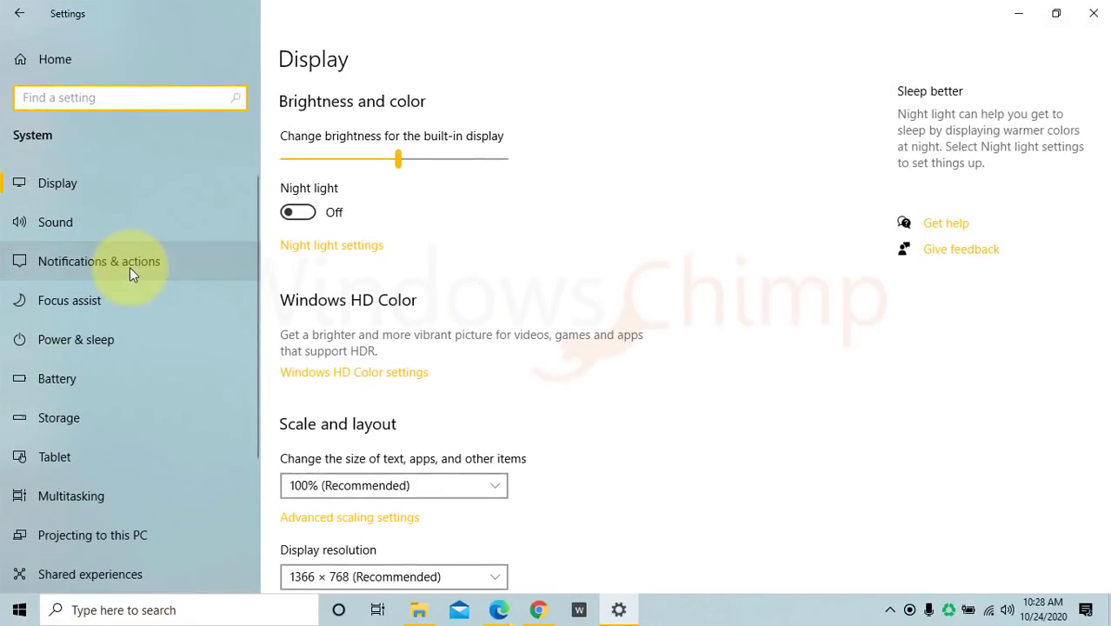
scroll(down, 3)
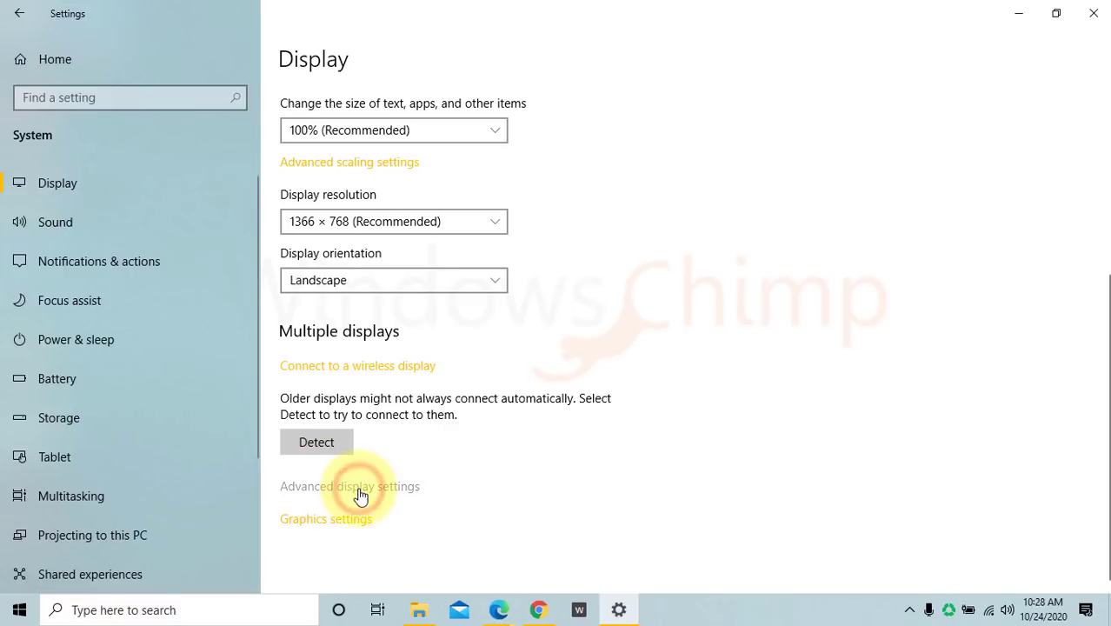
click(349, 486)
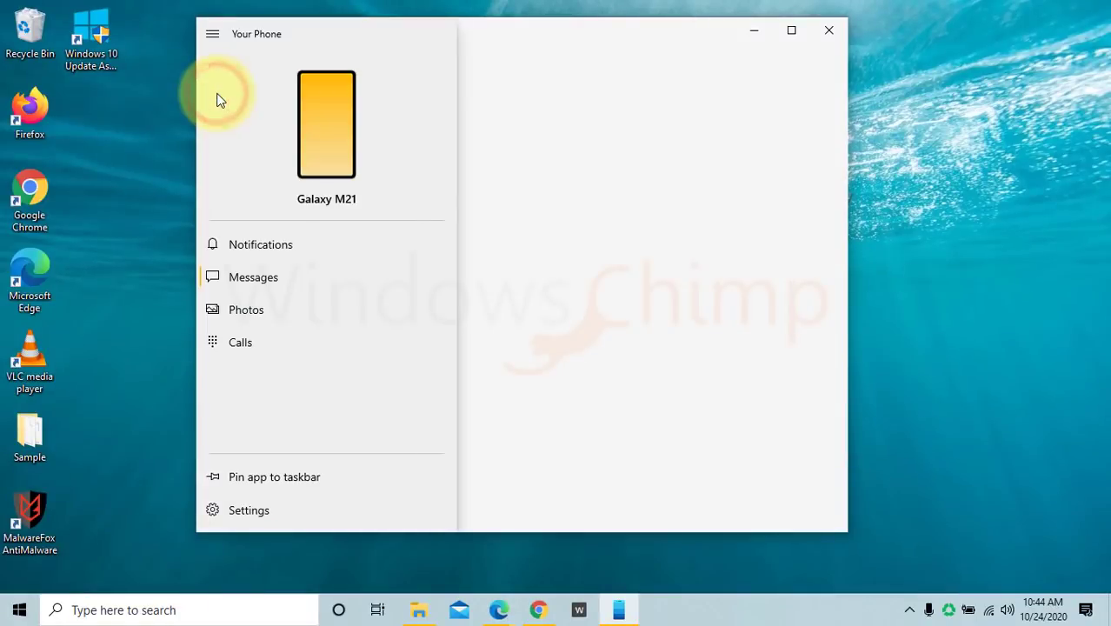
mouse_move(363, 476)
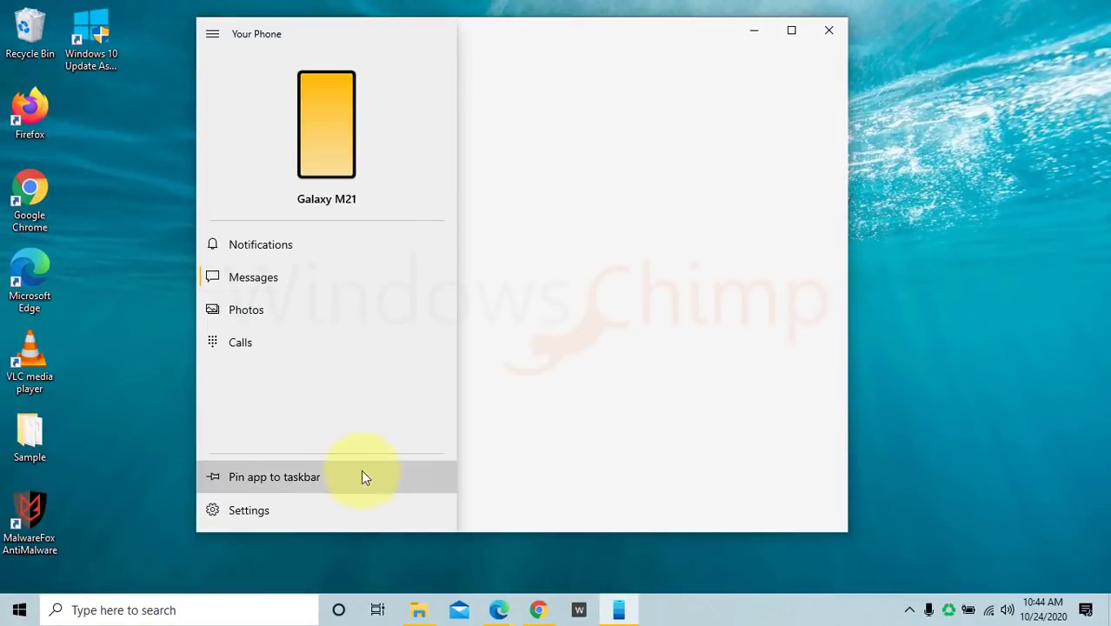
Browse the Galaxy M21's Calls, Messages and Photos sections, expanding then collapsing the section menu.
click(240, 341)
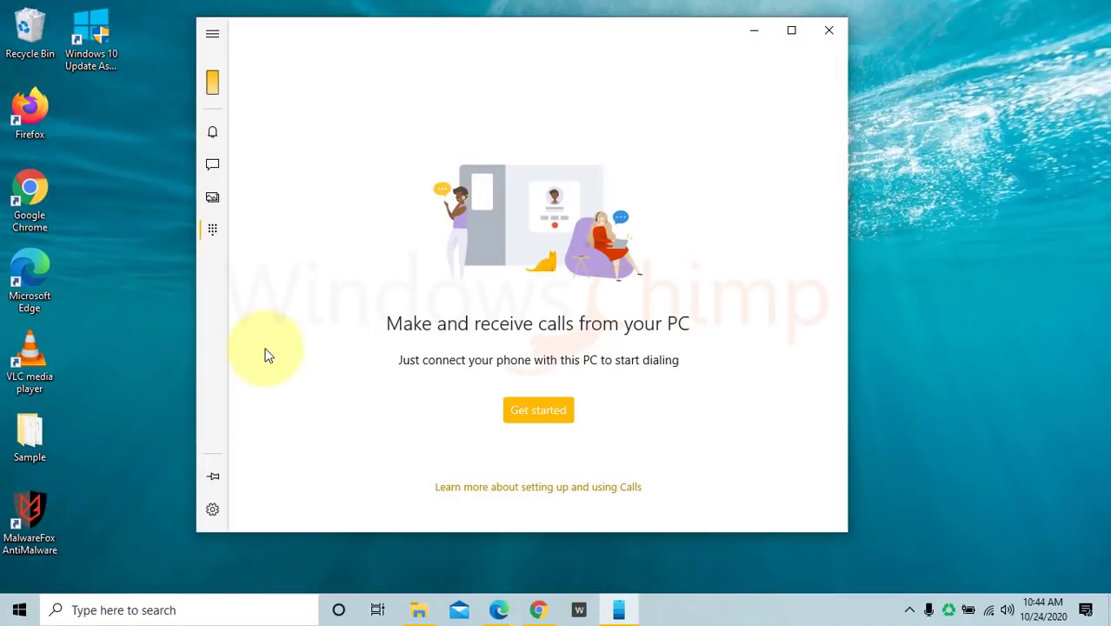
click(212, 197)
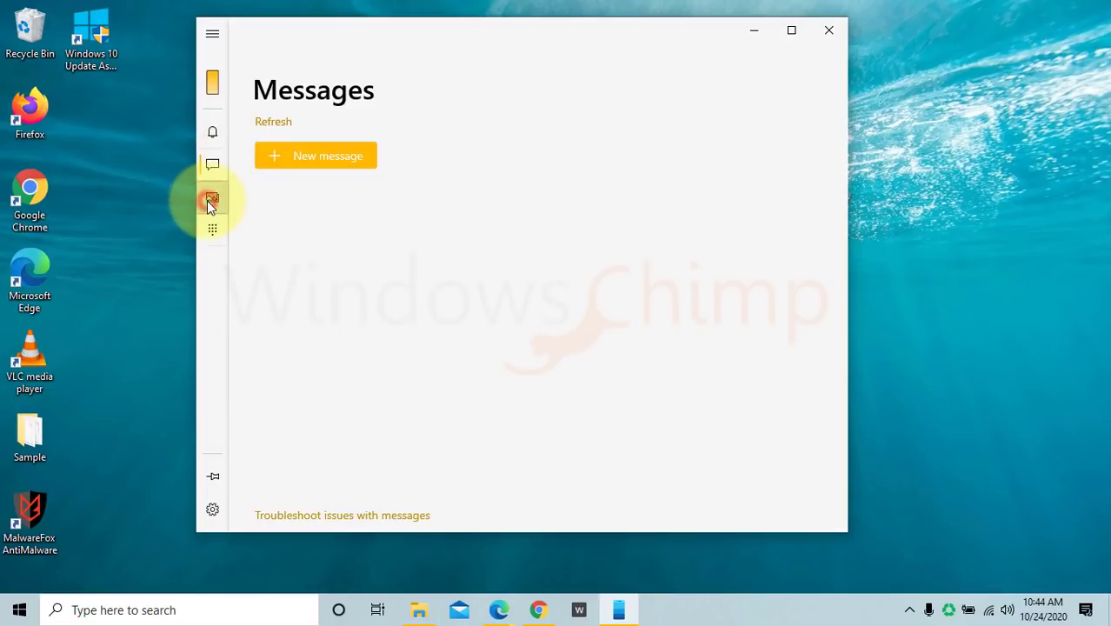
click(212, 198)
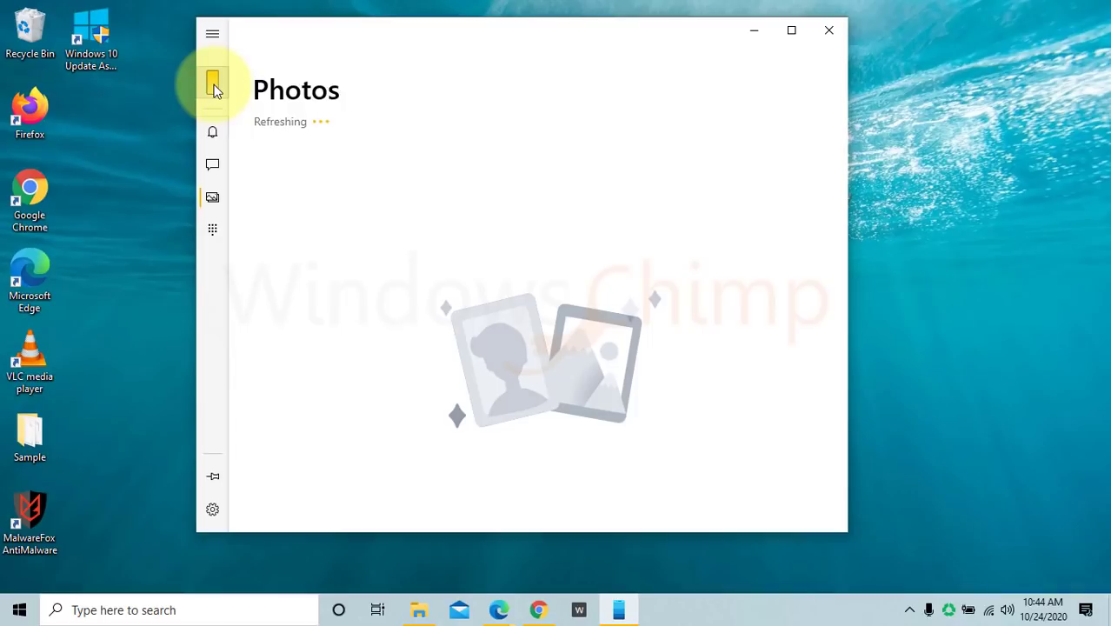
click(212, 33)
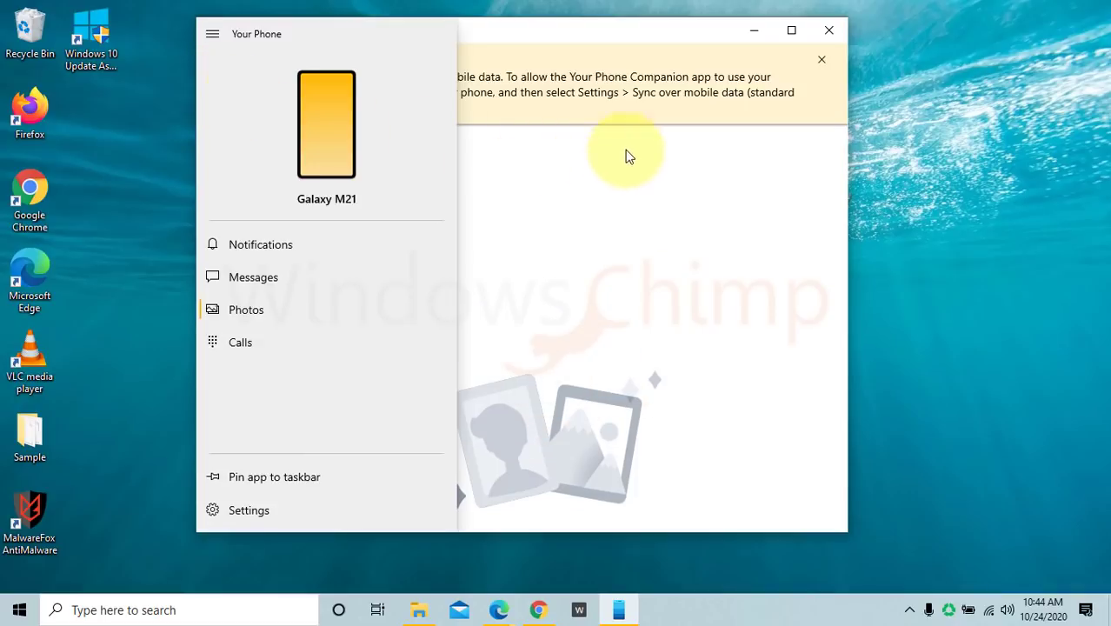
click(829, 31)
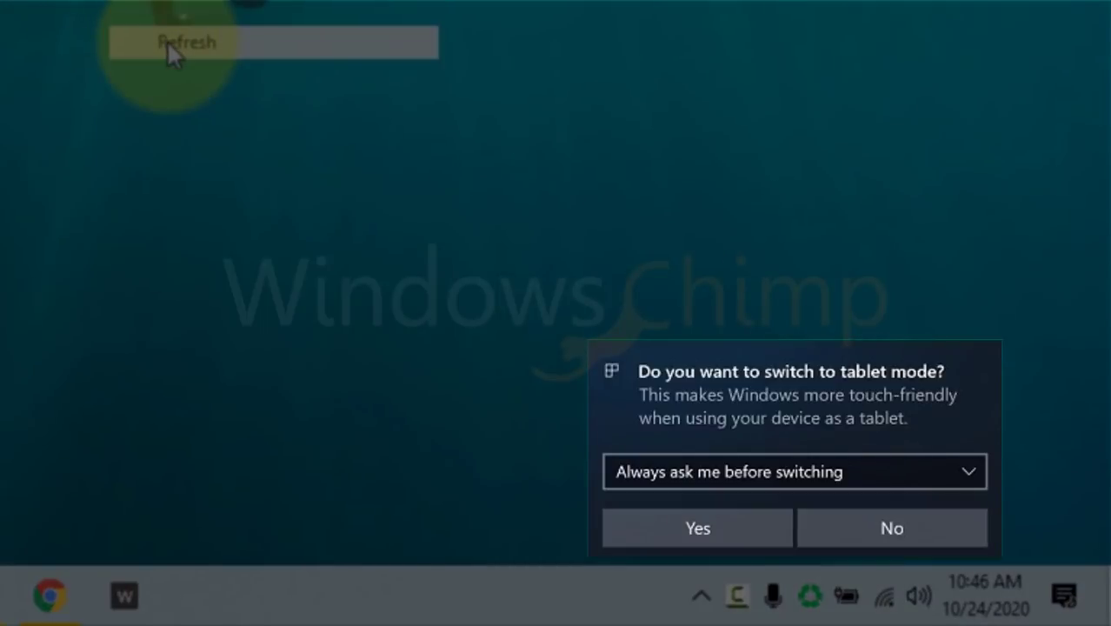
Close the switch-to-tablet-mode prompt to return to the desktop.
click(187, 42)
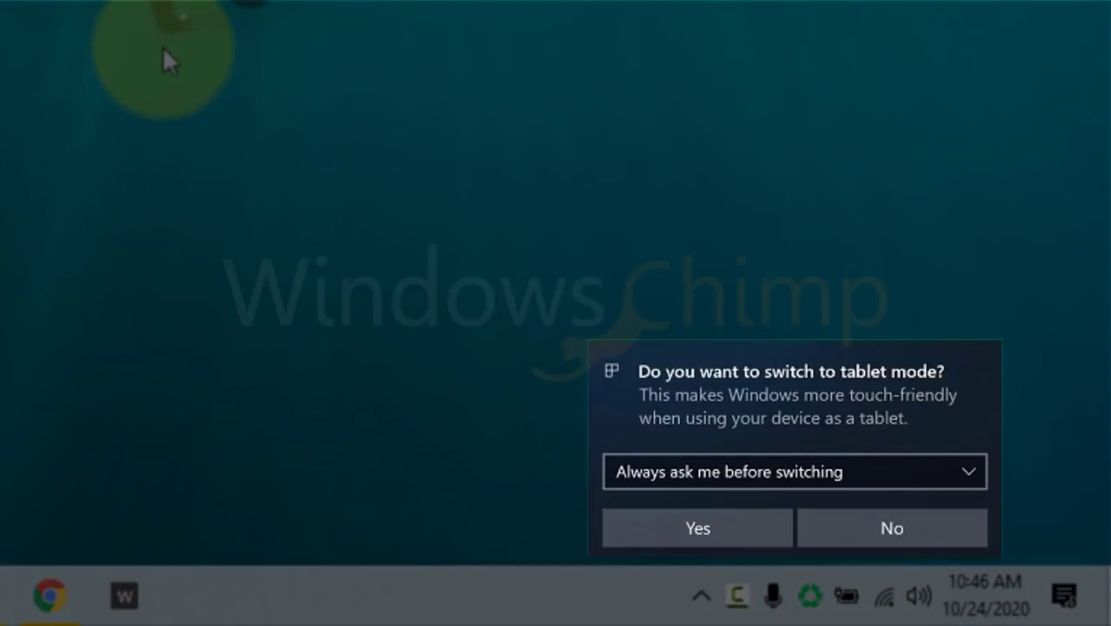
mouse_move(189, 236)
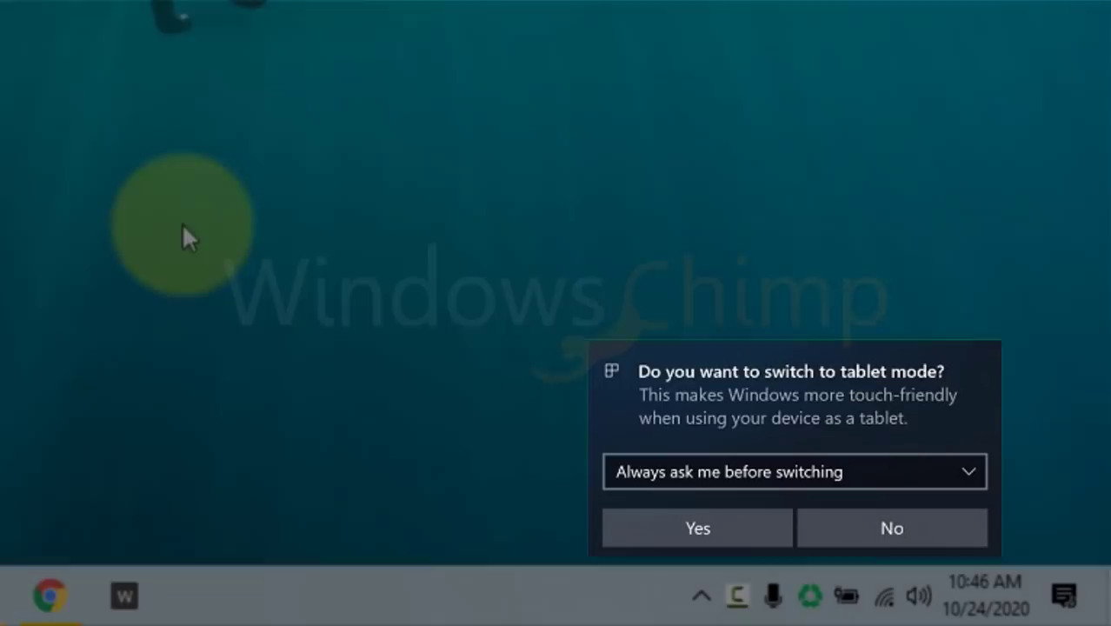
click(891, 528)
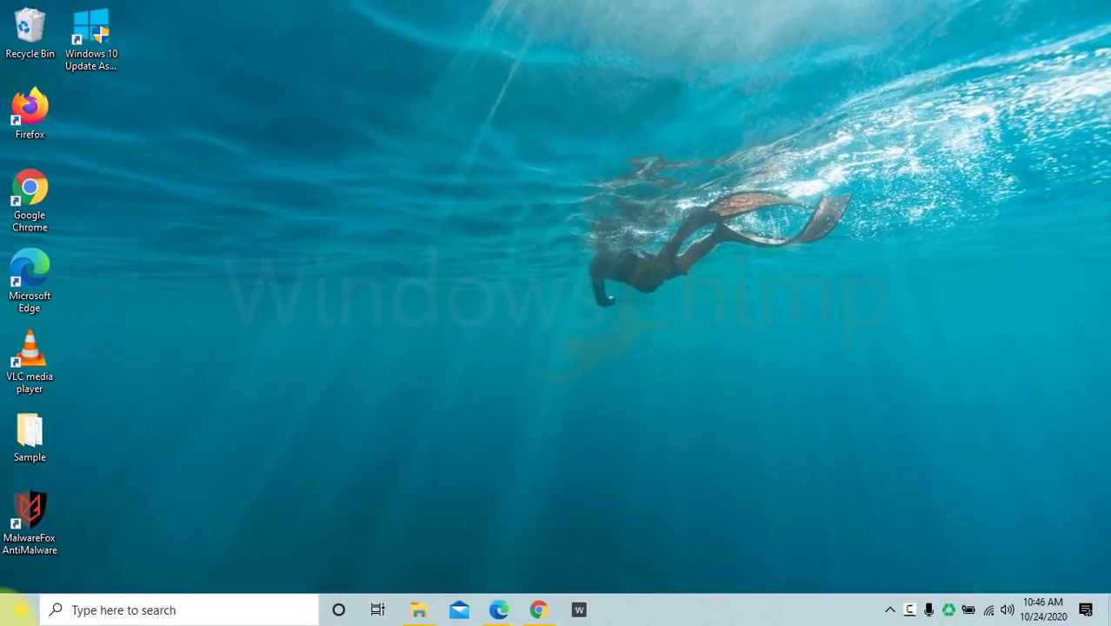
Set 'When I use this device as a tablet' to 'Ask me before switching modes'.
click(19, 608)
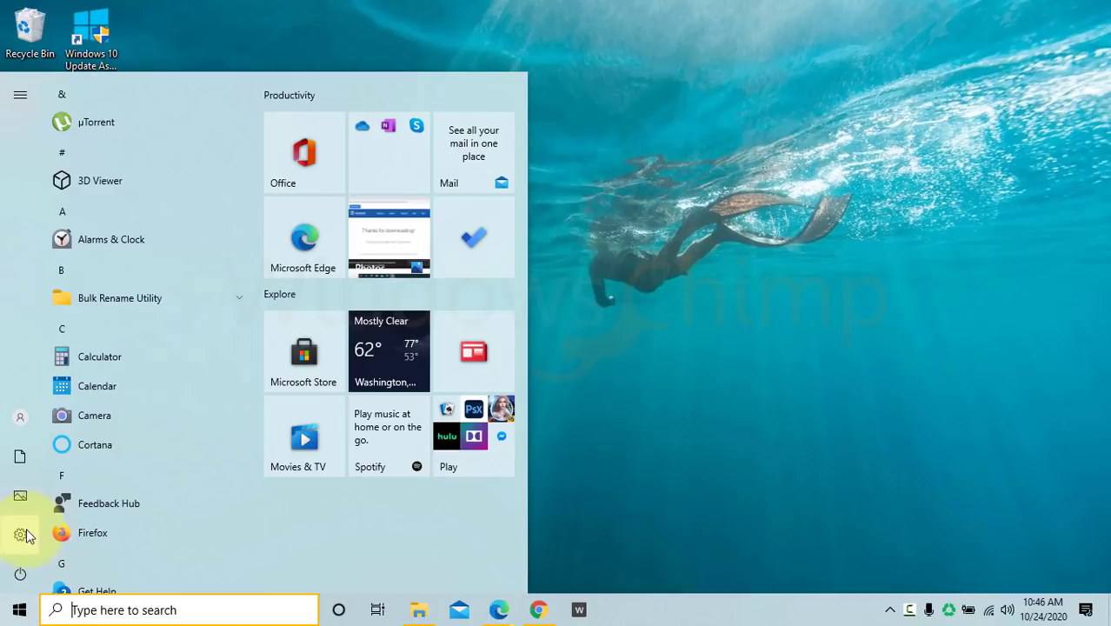
click(20, 534)
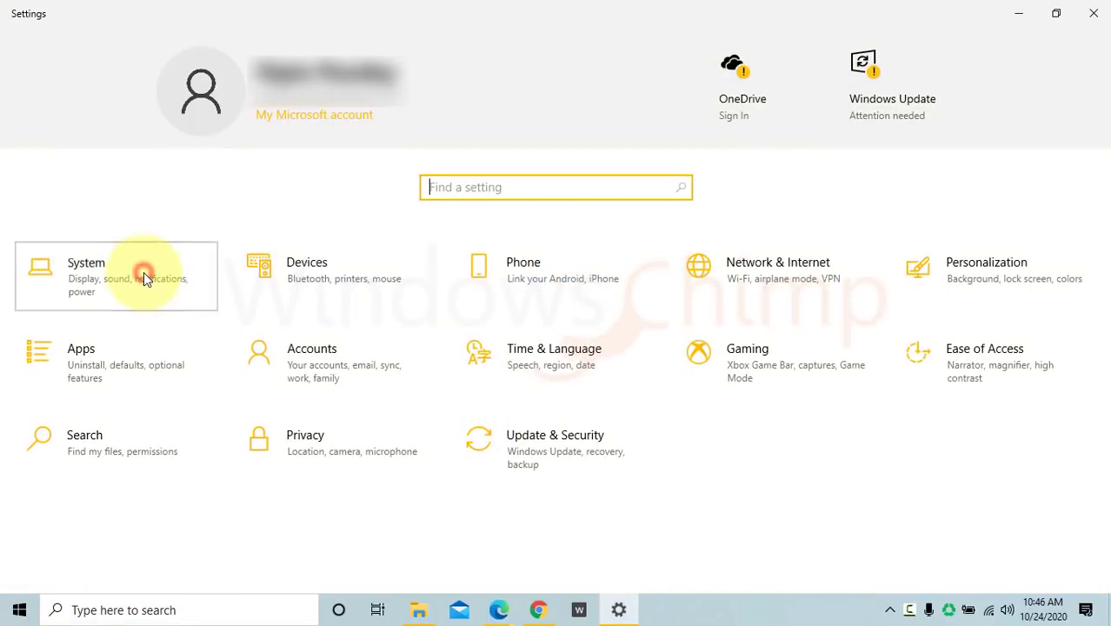
click(116, 276)
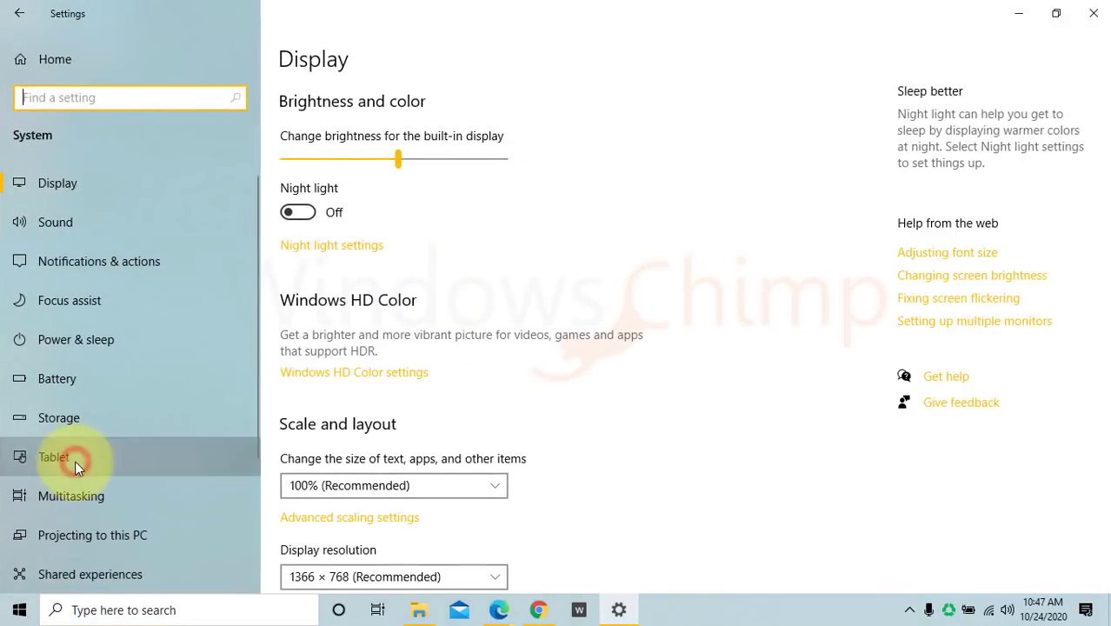
click(54, 457)
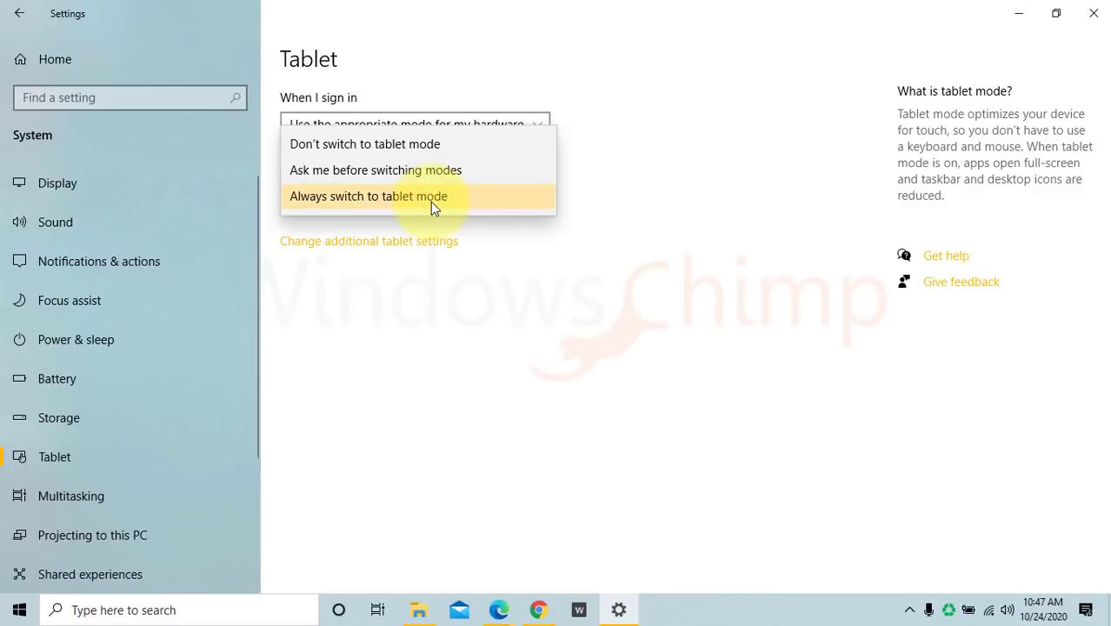
mouse_move(426, 170)
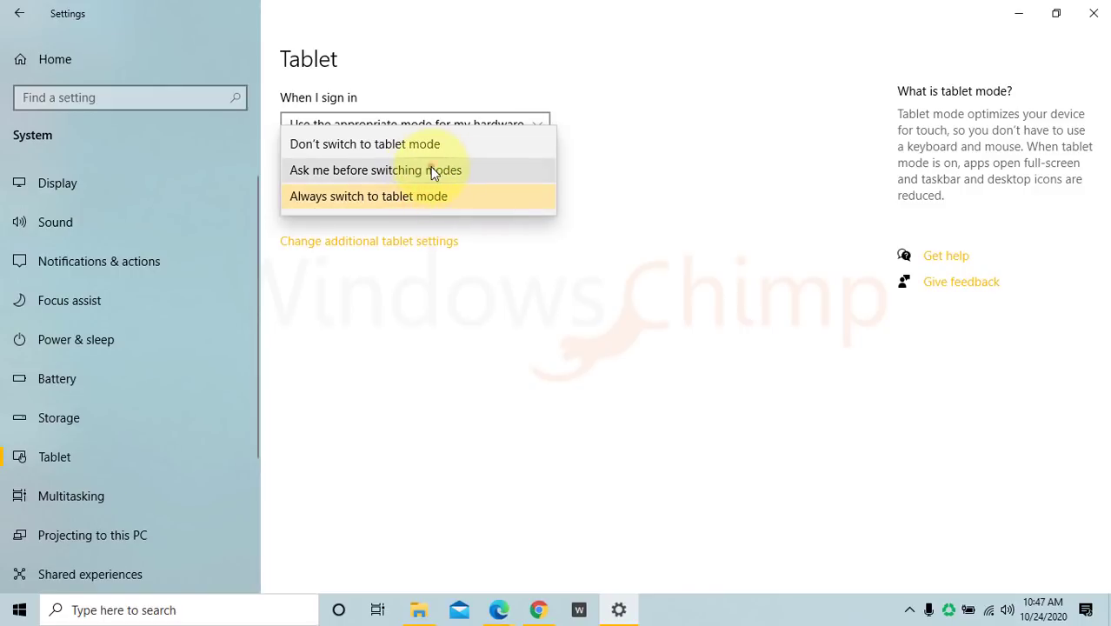
click(375, 170)
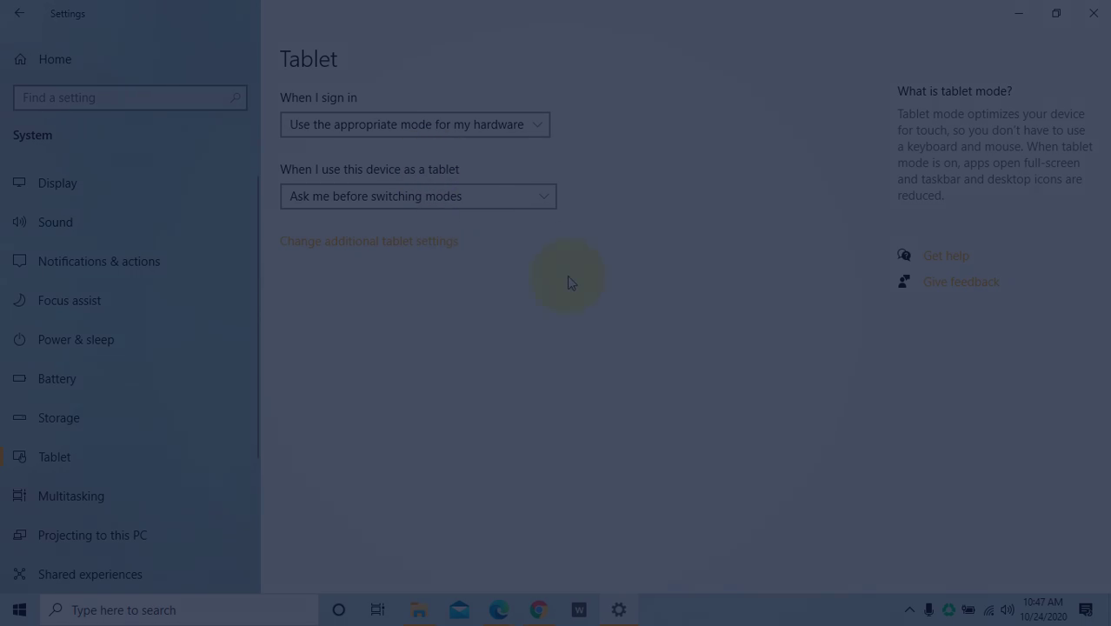
click(1092, 12)
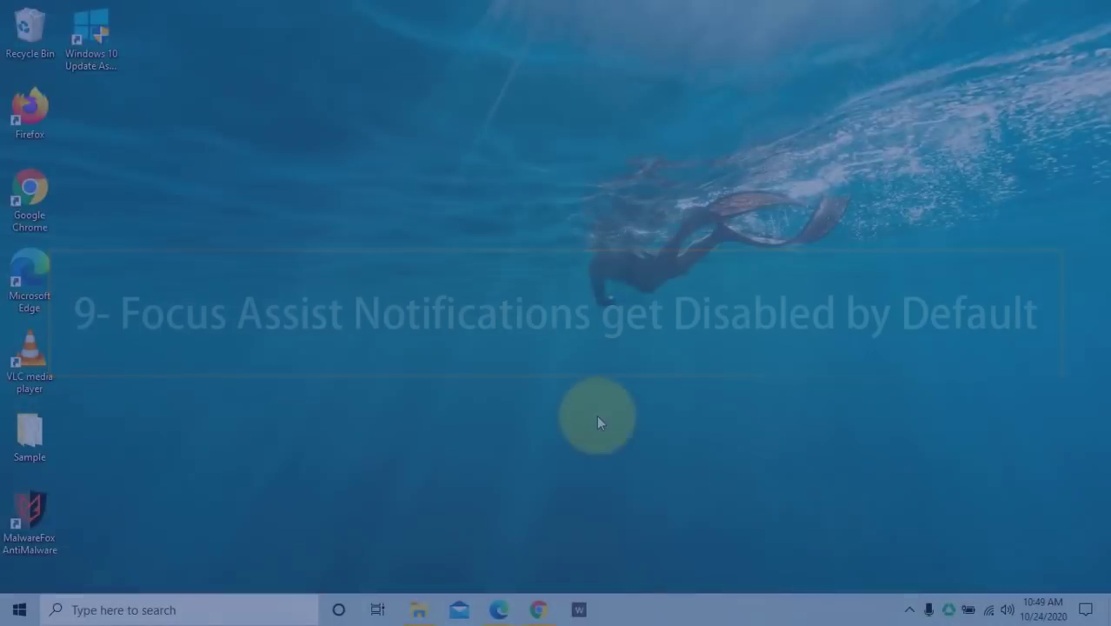
Open Settings > System > Focus assist to view its automatic rules.
click(17, 609)
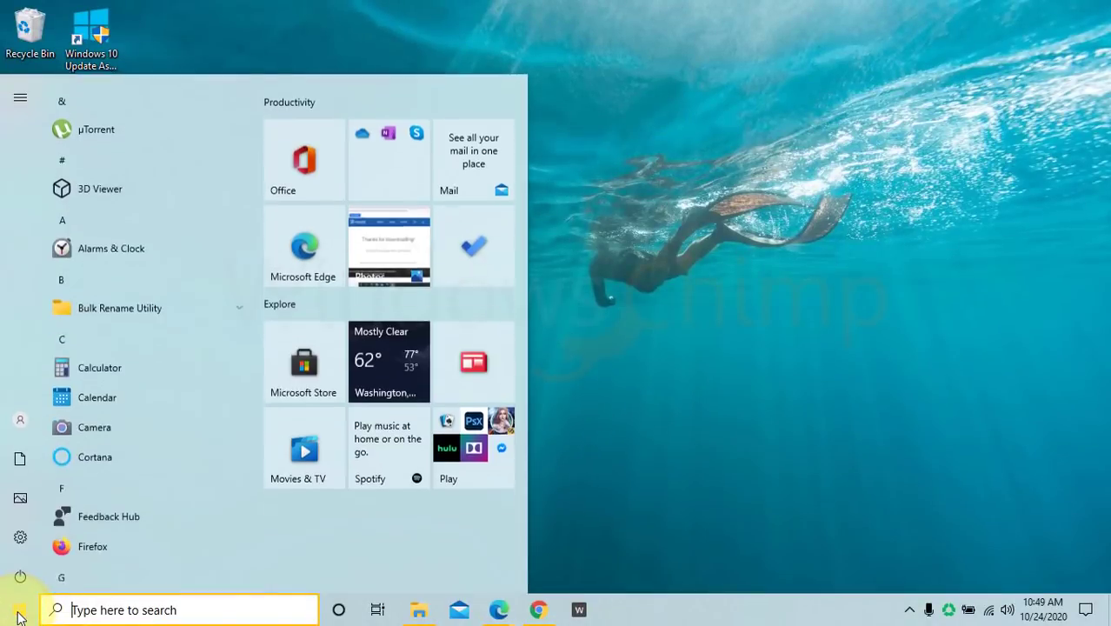
click(20, 537)
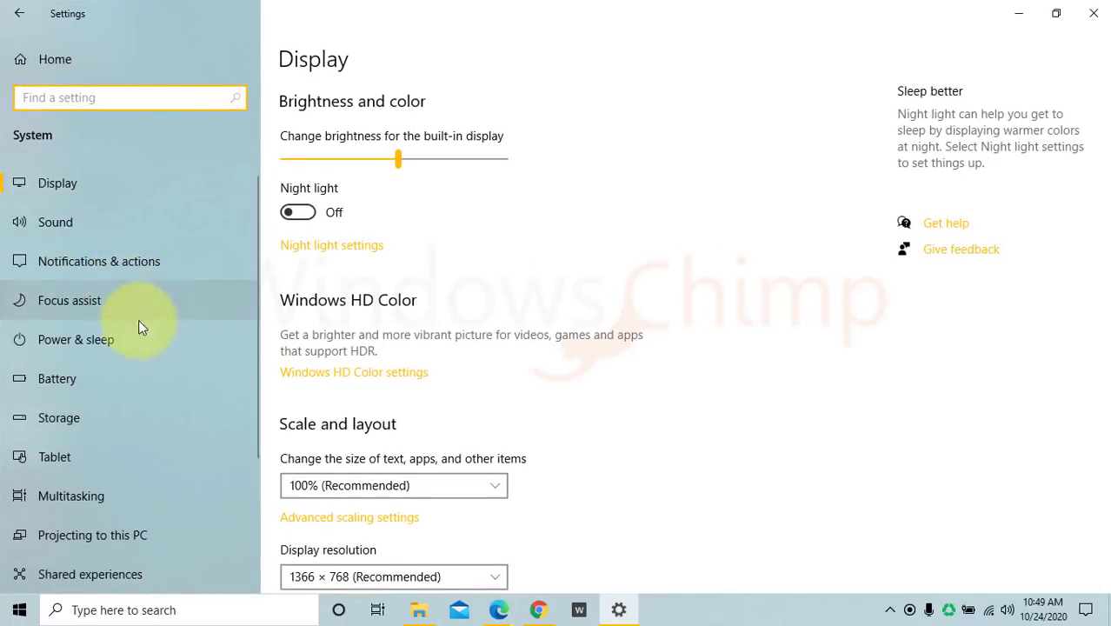
click(69, 300)
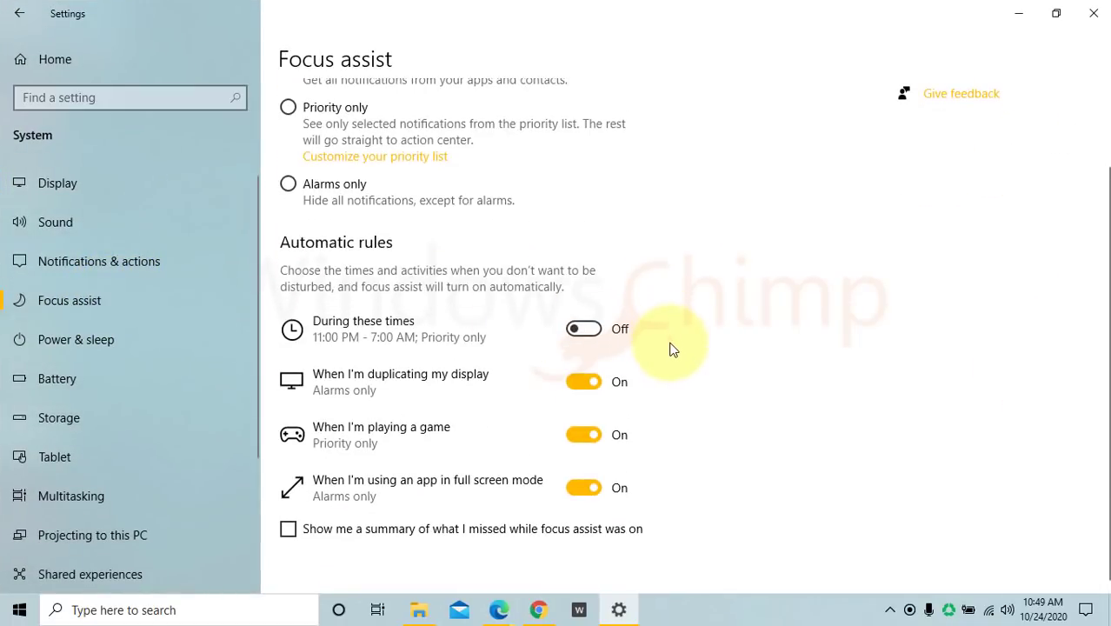
mouse_move(609, 539)
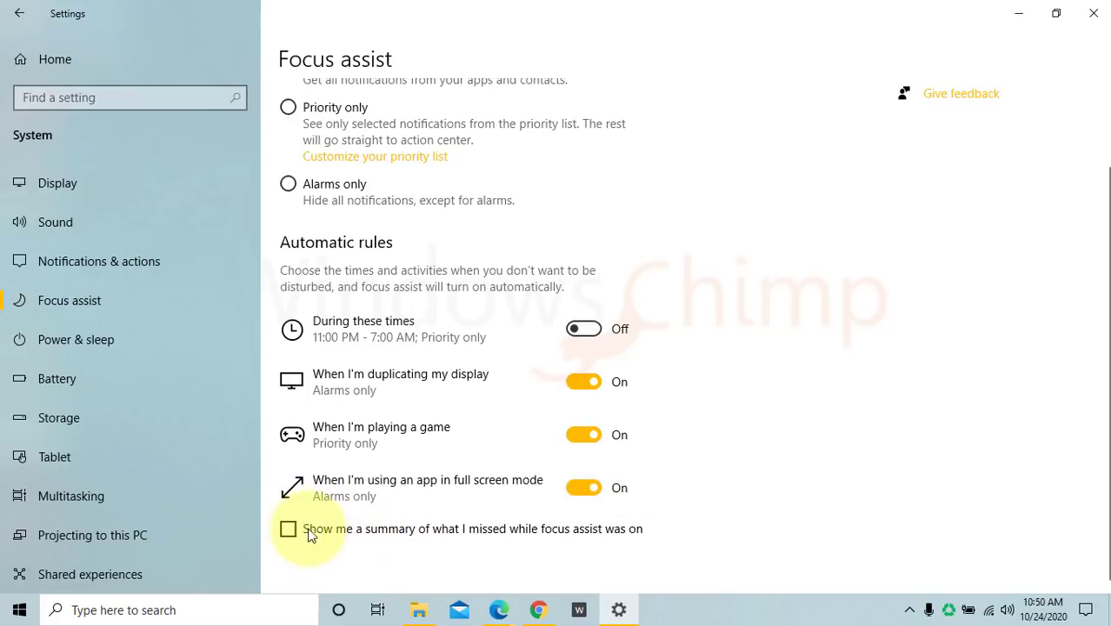
mouse_move(646, 552)
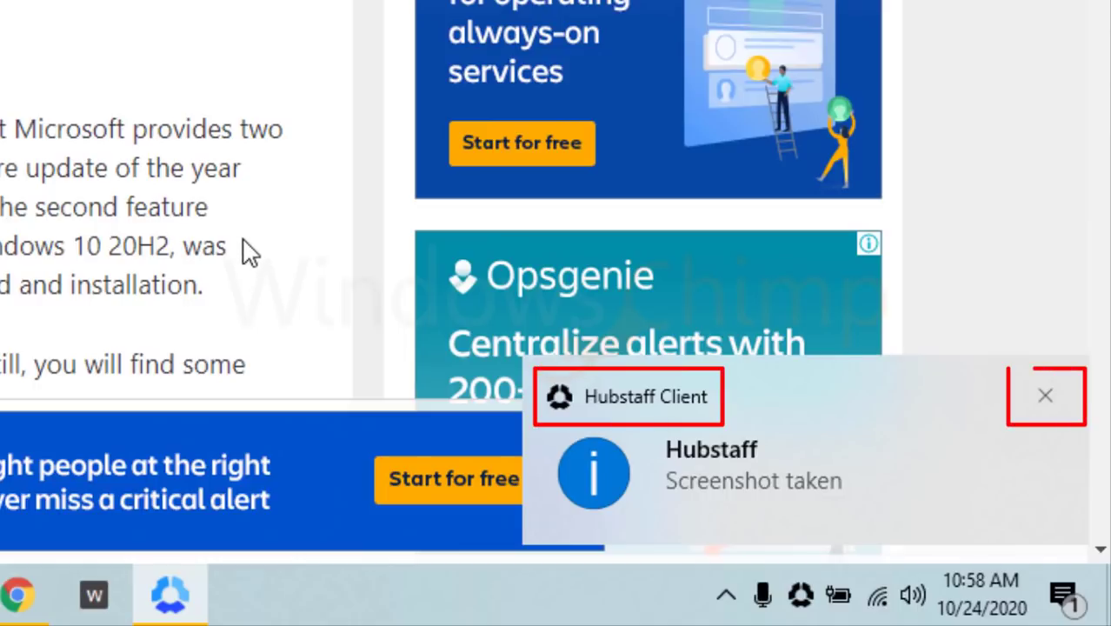
Close the Hubstaff 'Screenshot taken' toast notification.
click(1045, 396)
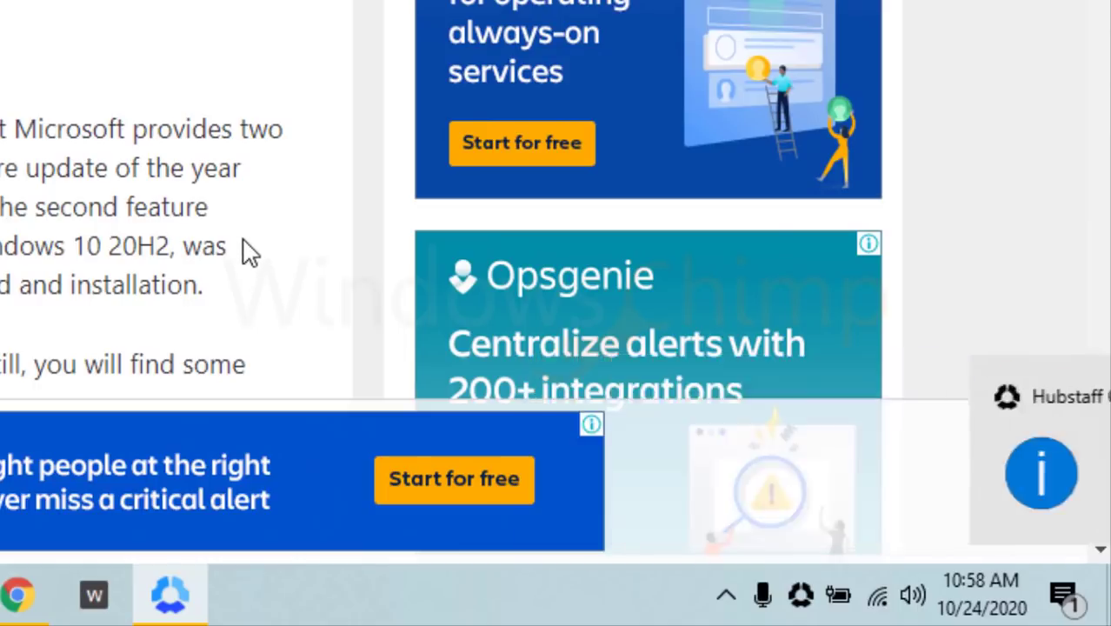